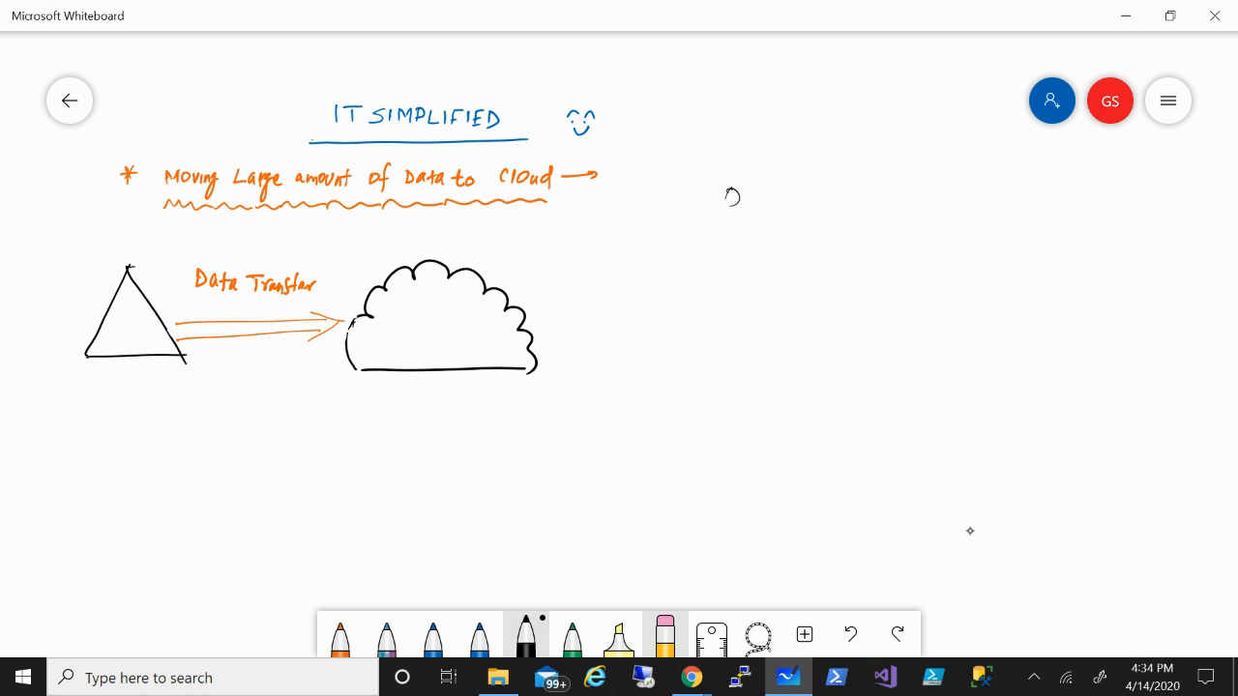
# Handwrite the 'Offline' heading to the right of the cloud transfer sketch.
pyautogui.moveTo(721, 204); pyautogui.dragTo(755, 189)
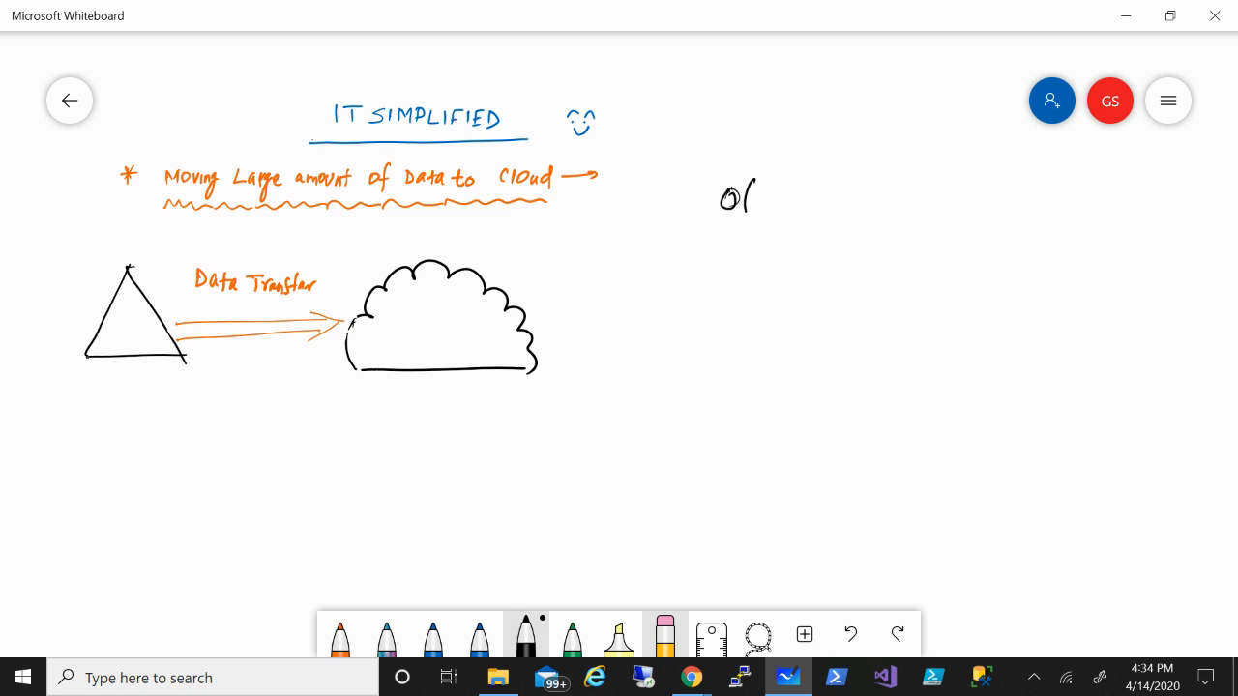
pyautogui.write('Offline')
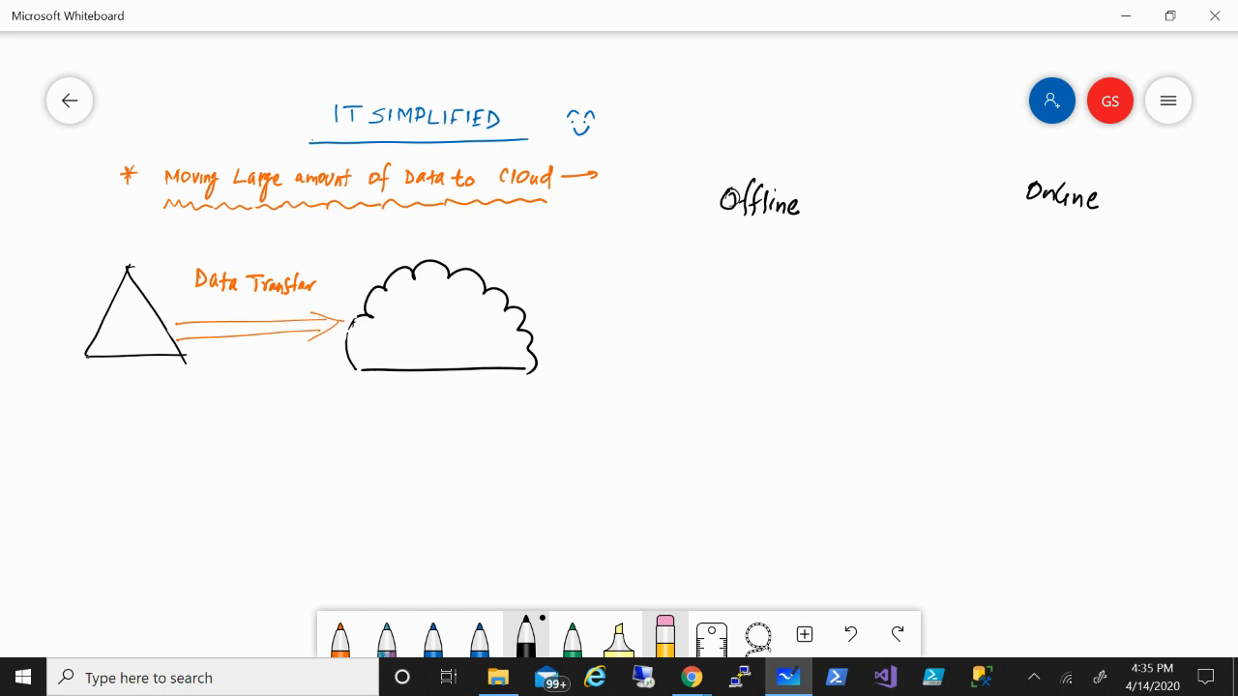
# Write an arrow and 'Data Box Disk' as the first option under Offline.
pyautogui.moveTo(627, 247); pyautogui.dragTo(658, 246)
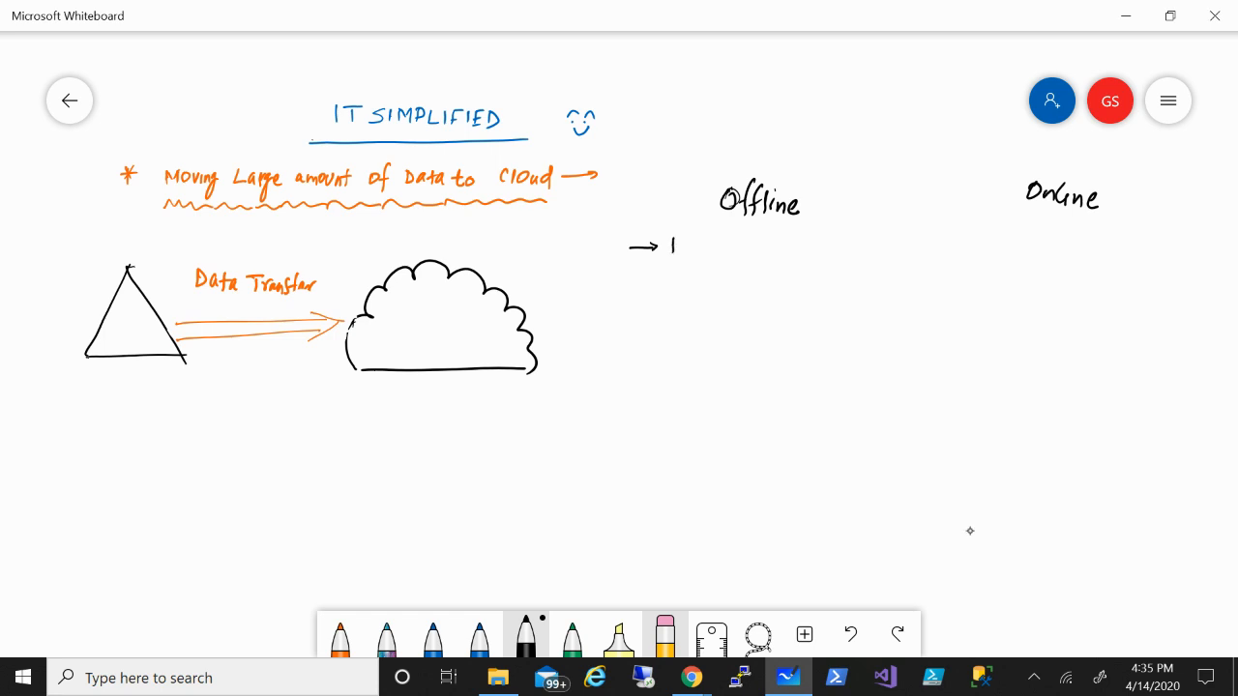
pyautogui.moveTo(673, 247); pyautogui.dragTo(716, 247)
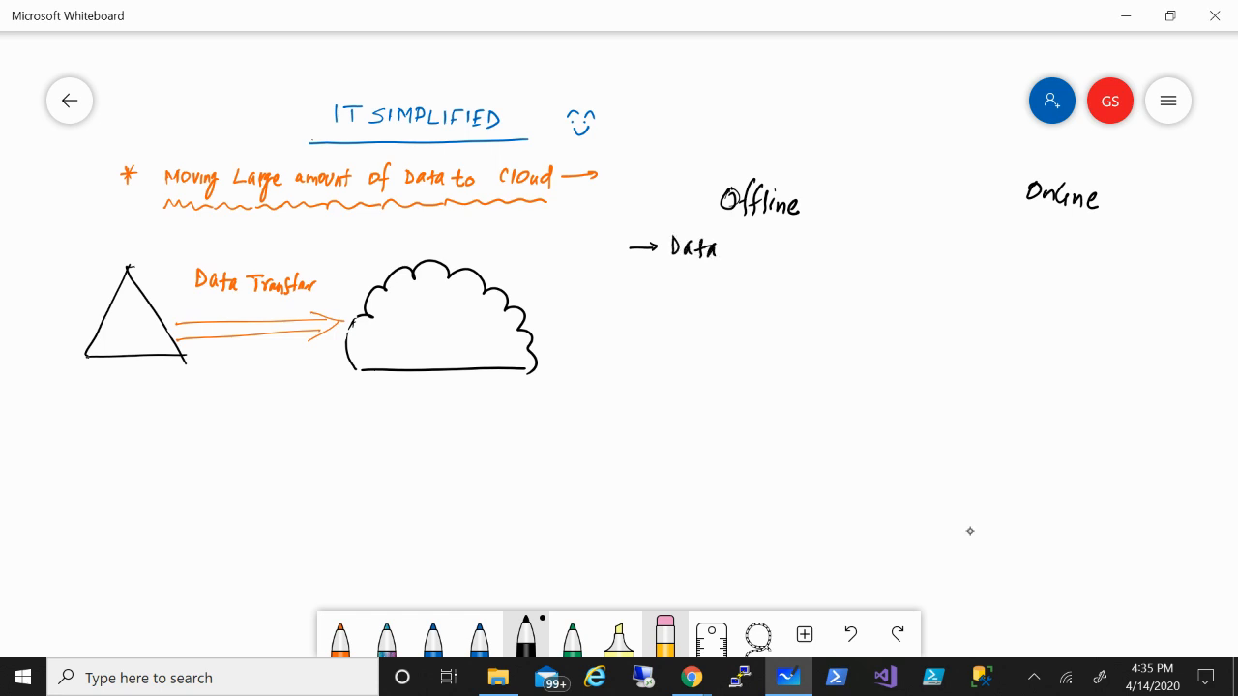
pyautogui.write('BOX')
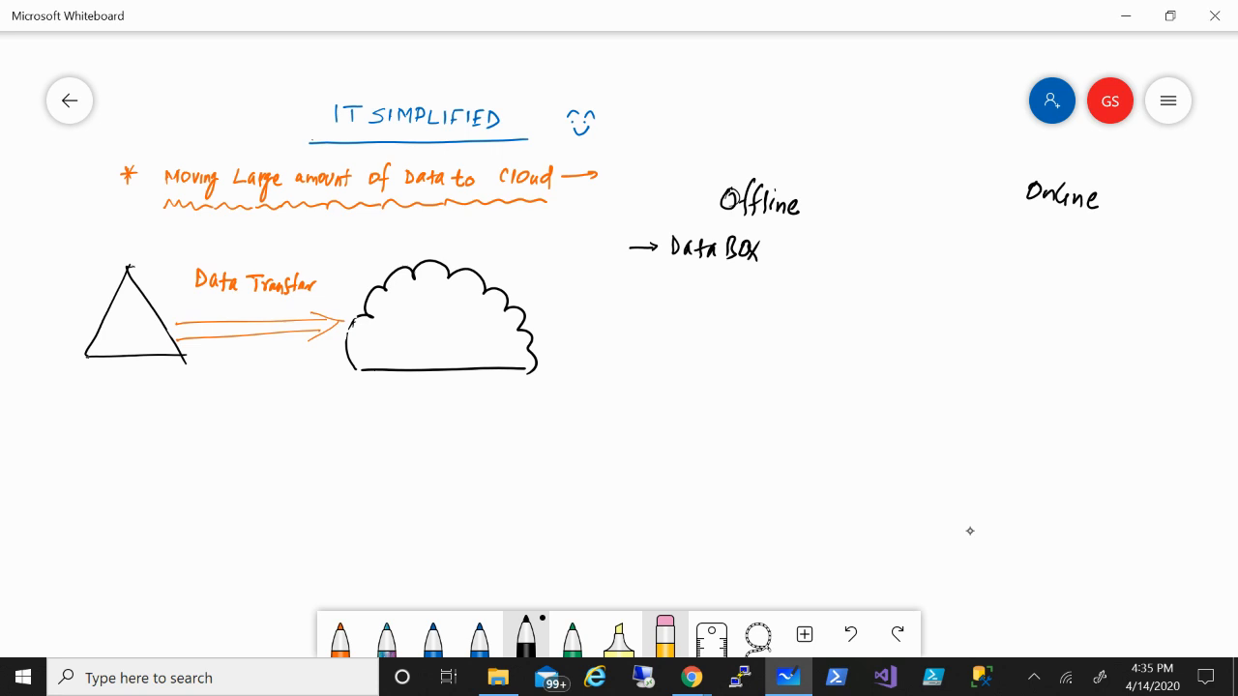
pyautogui.write('DU')
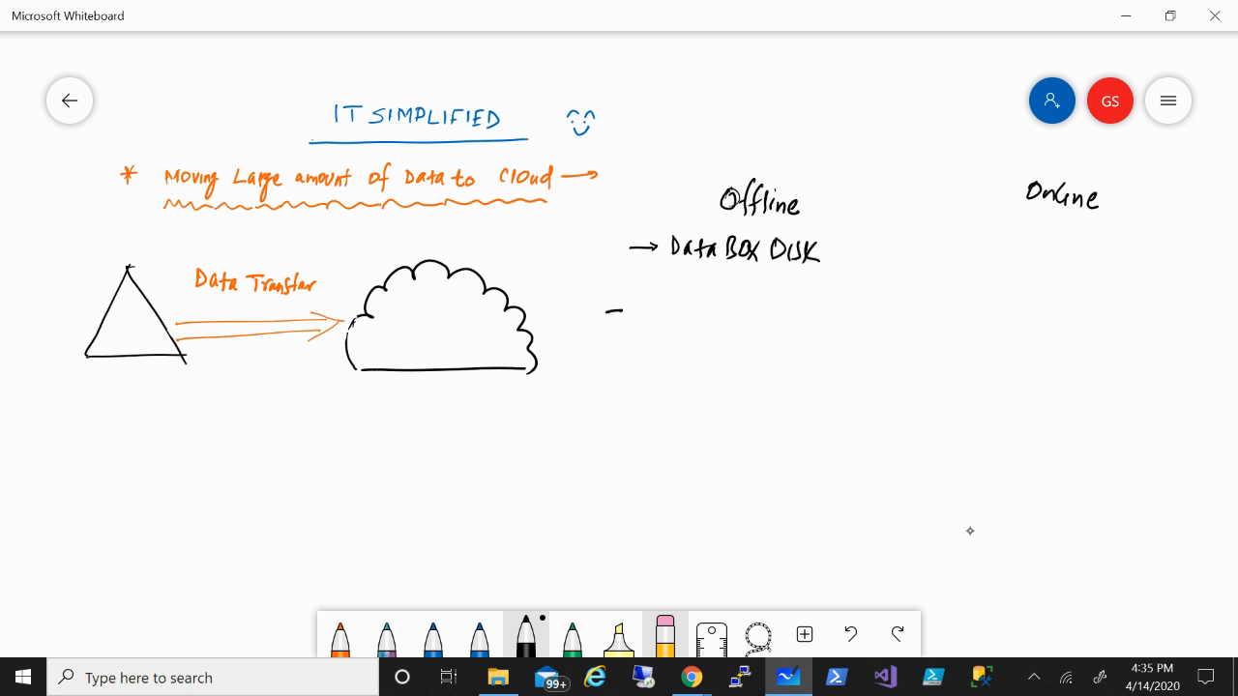
# Add 'Data box' and 'Data box heavy' as the next offline options.
pyautogui.moveTo(658, 314); pyautogui.dragTo(706, 300)
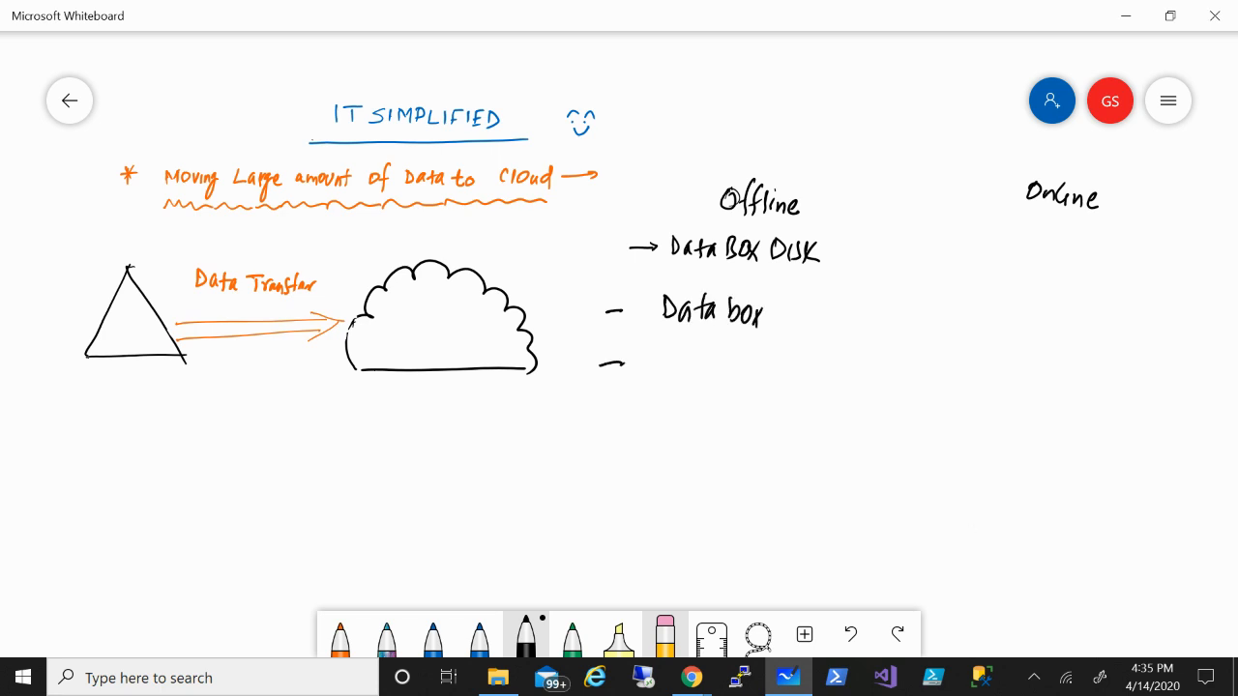
pyautogui.scroll(-3)
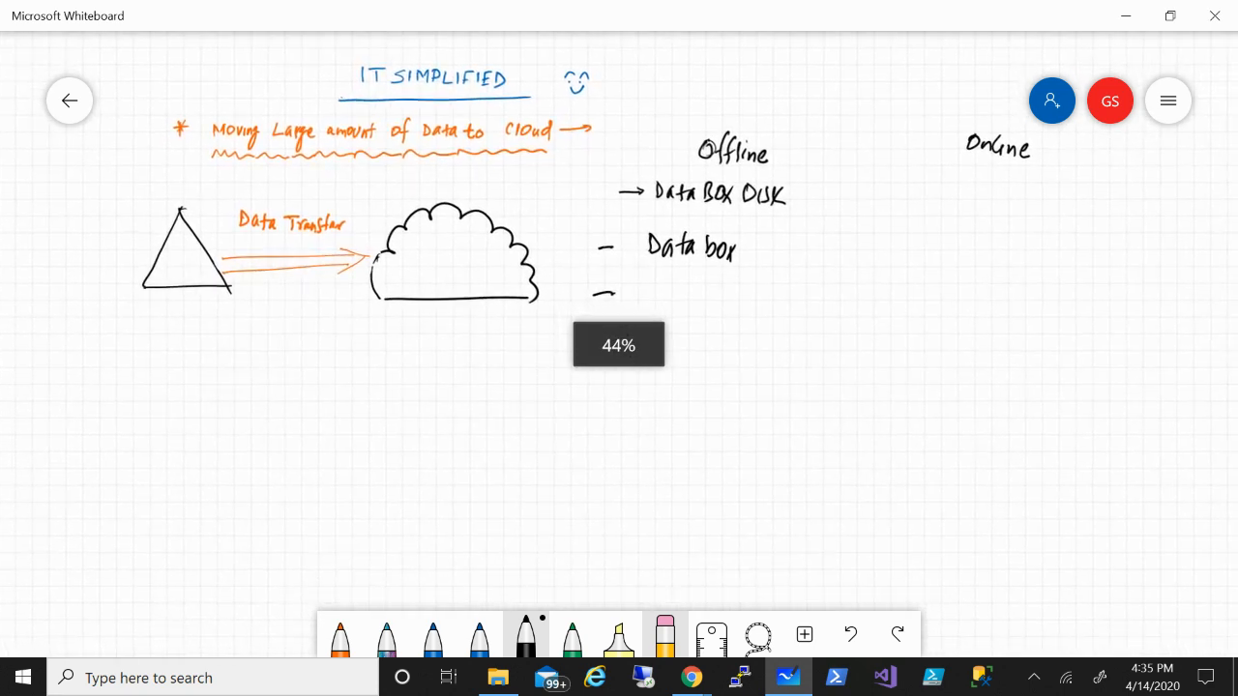
pyautogui.scroll(-3)
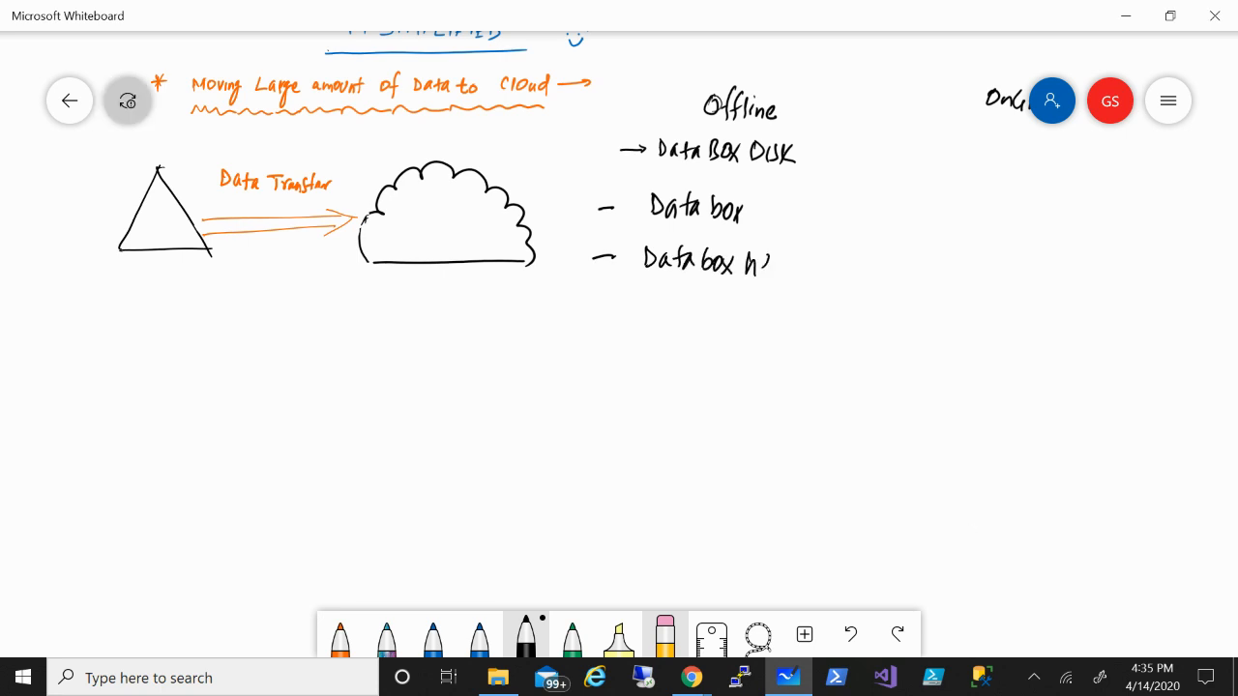
pyautogui.write('heavy')
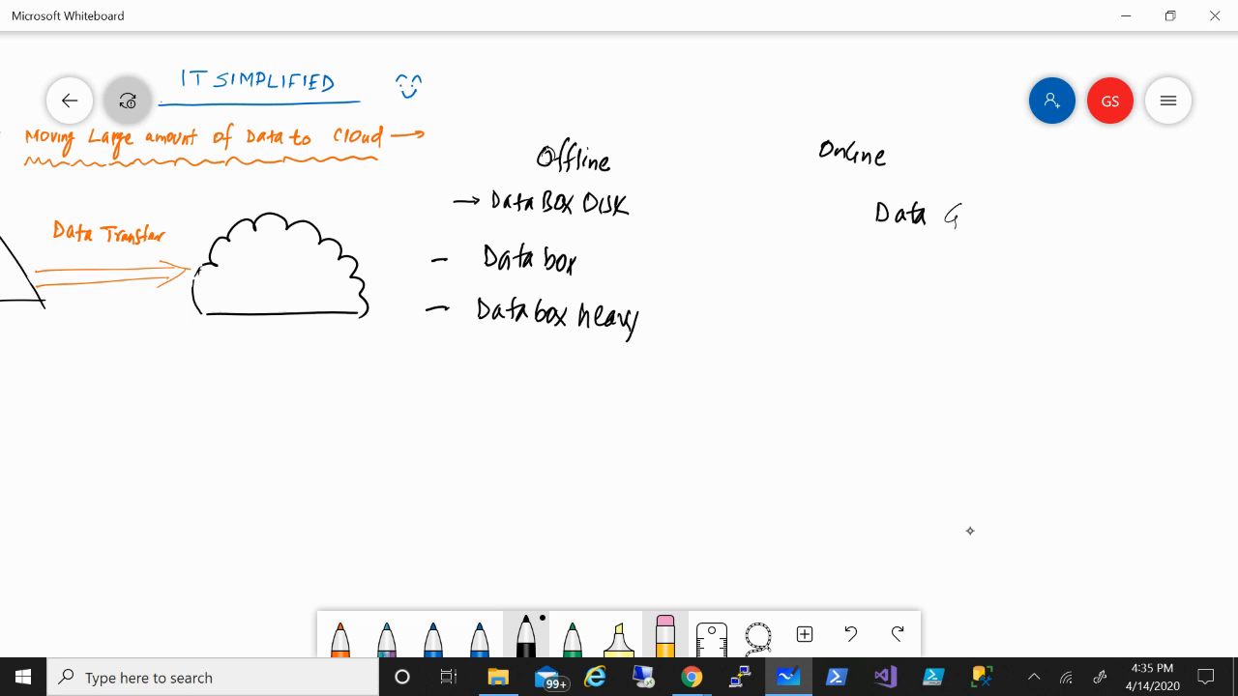
# Complete 'Data G/W' under Online and begin the 1-5 Disk capacity notes beside Data Box Disk.
pyautogui.moveTo(968, 232); pyautogui.dragTo(1006, 203)
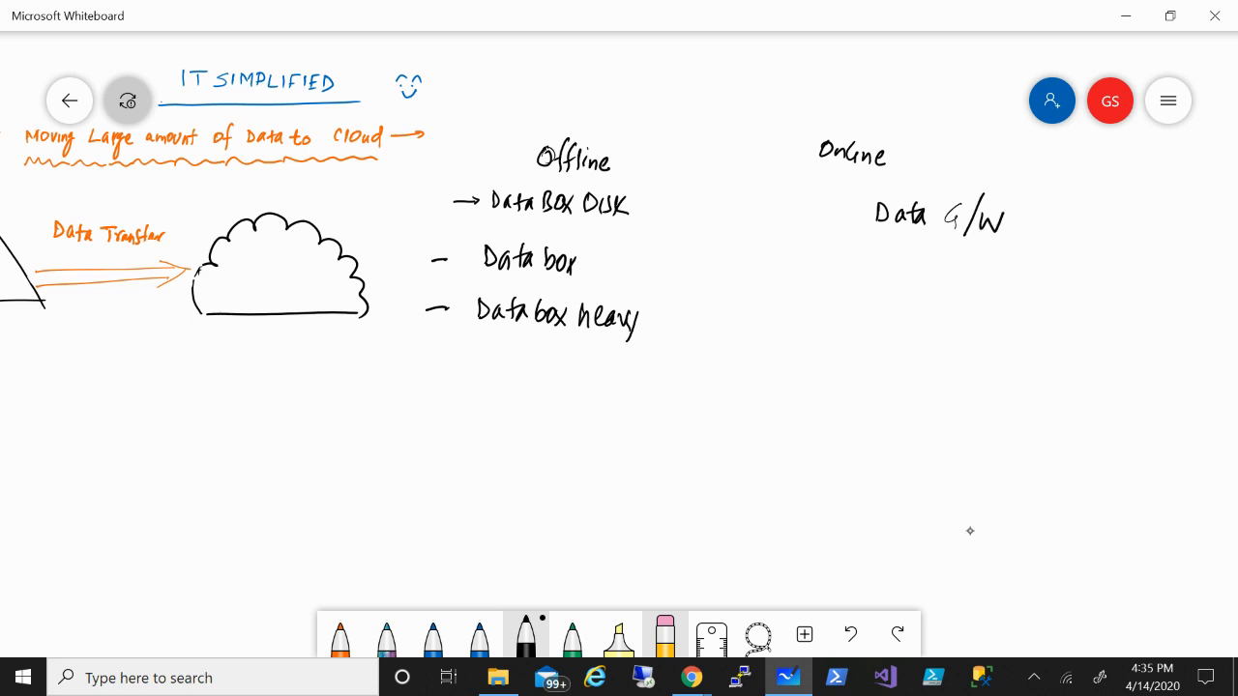
pyautogui.moveTo(633, 205); pyautogui.dragTo(657, 205)
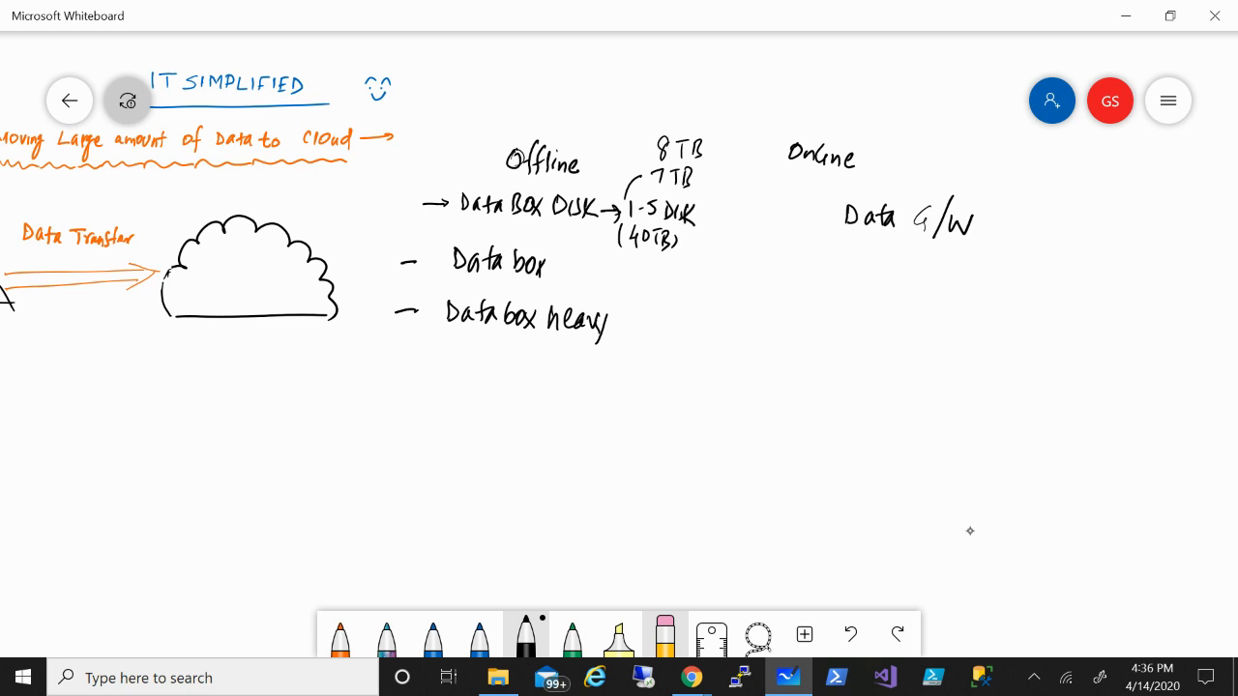
# Write the '=35TB' total after 7 TB and '100TB (80TB' after Data box.
pyautogui.moveTo(702, 179); pyautogui.dragTo(740, 179)
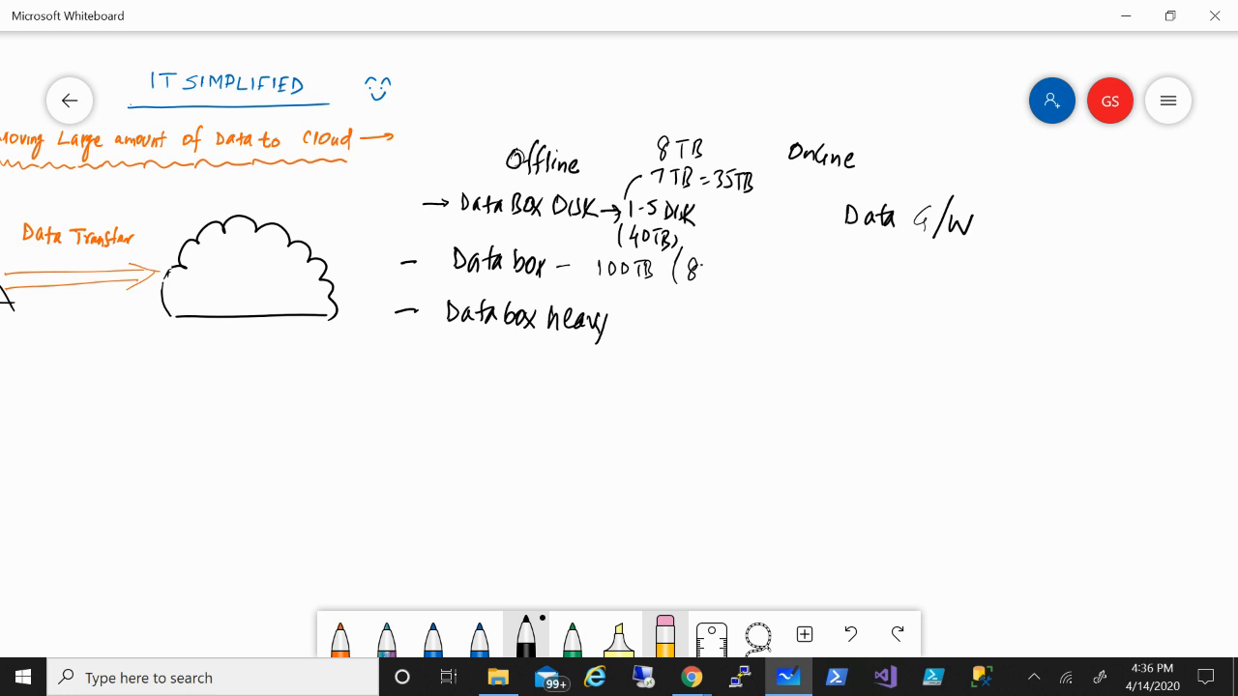
pyautogui.write('0TB)')
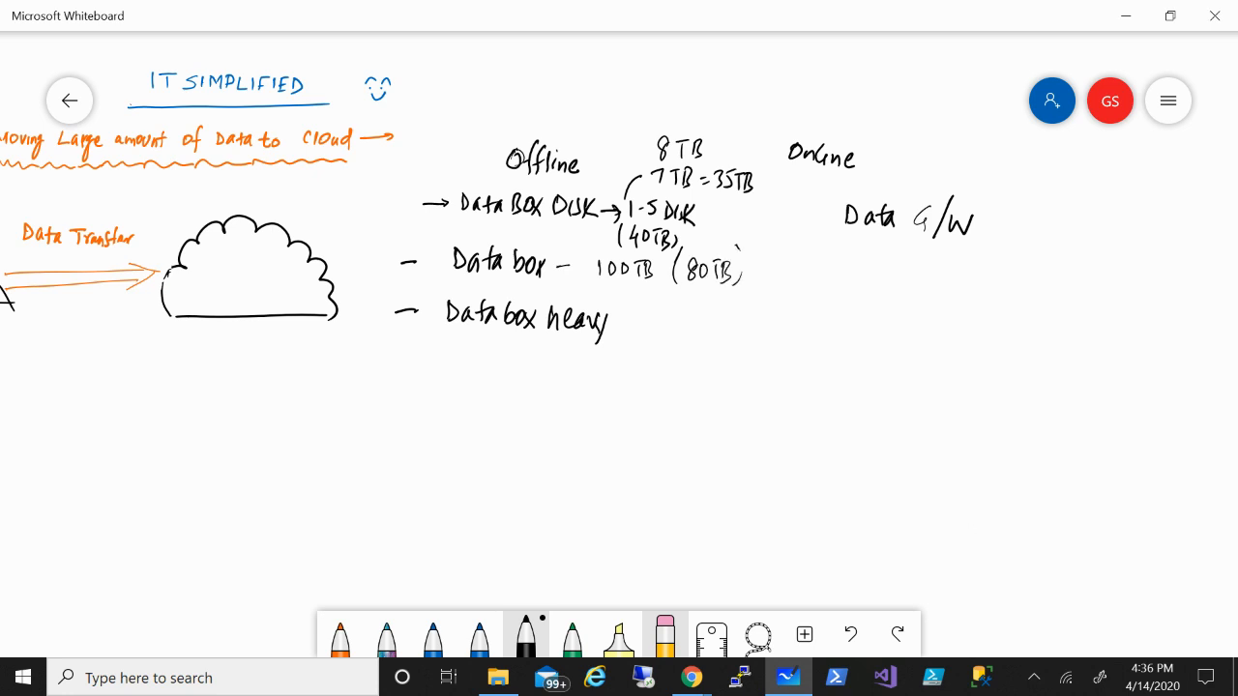
# Close the 80TB bracket and draw the arrow leading to 1PB after Data box heavy.
pyautogui.moveTo(619, 322); pyautogui.dragTo(639, 322)
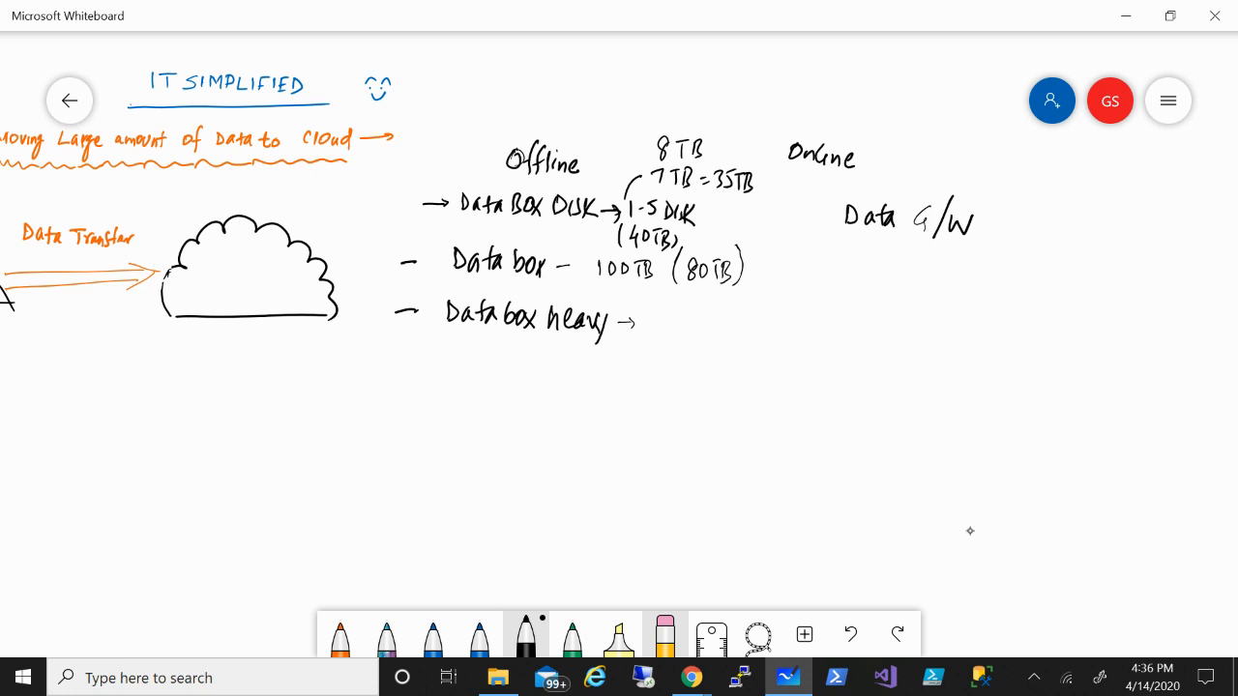
pyautogui.moveTo(648, 319); pyautogui.dragTo(677, 329)
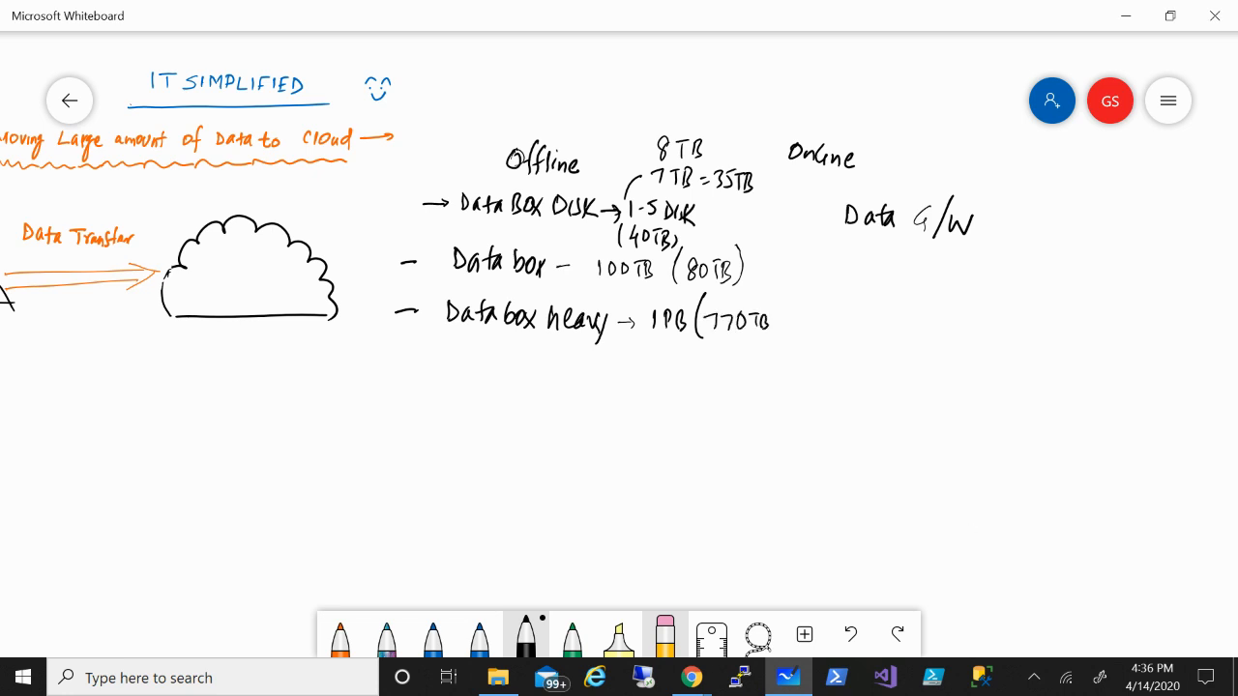
# Close the 770TB bracket, brace the three offline options and draw a vertical divider before Online.
pyautogui.moveTo(368, 184); pyautogui.dragTo(363, 256)
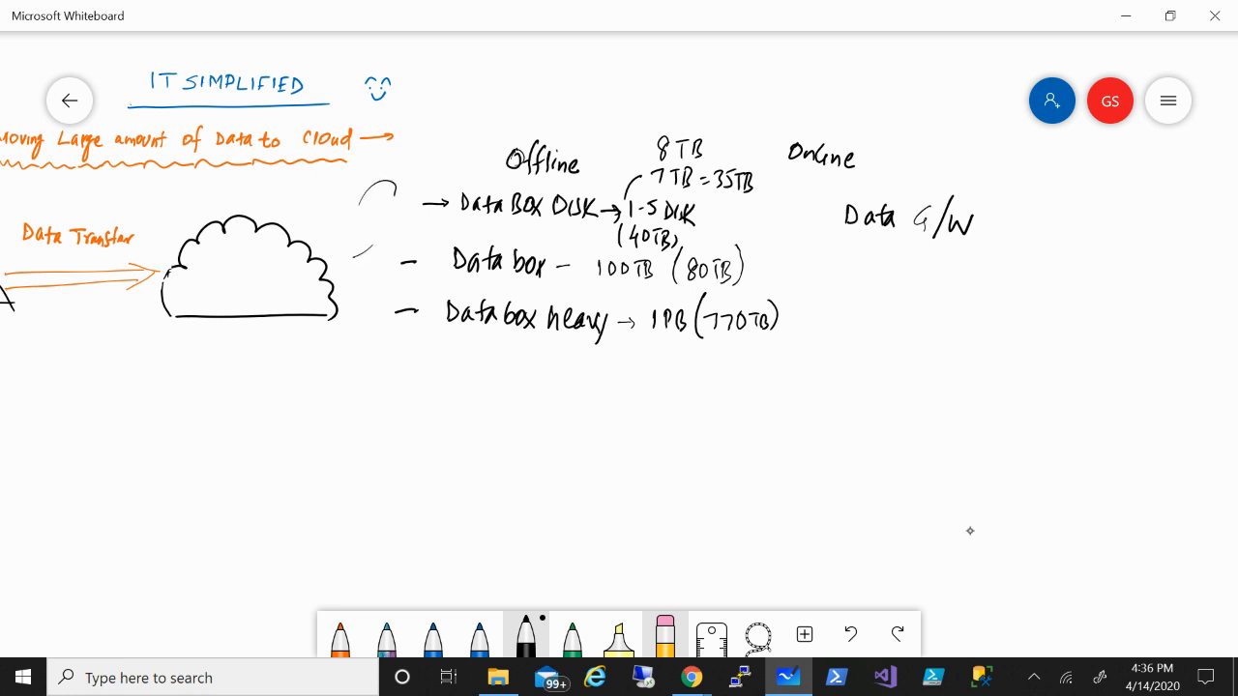
pyautogui.moveTo(378, 183); pyautogui.dragTo(377, 358)
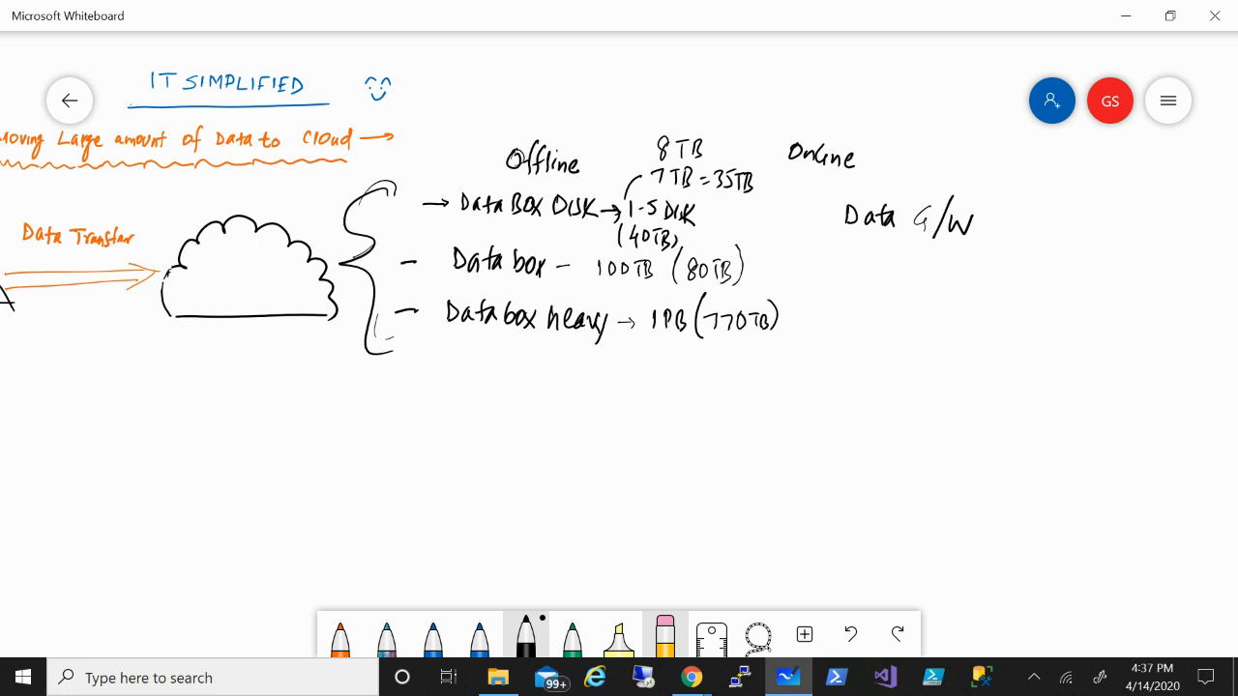
pyautogui.moveTo(774, 67); pyautogui.dragTo(783, 406)
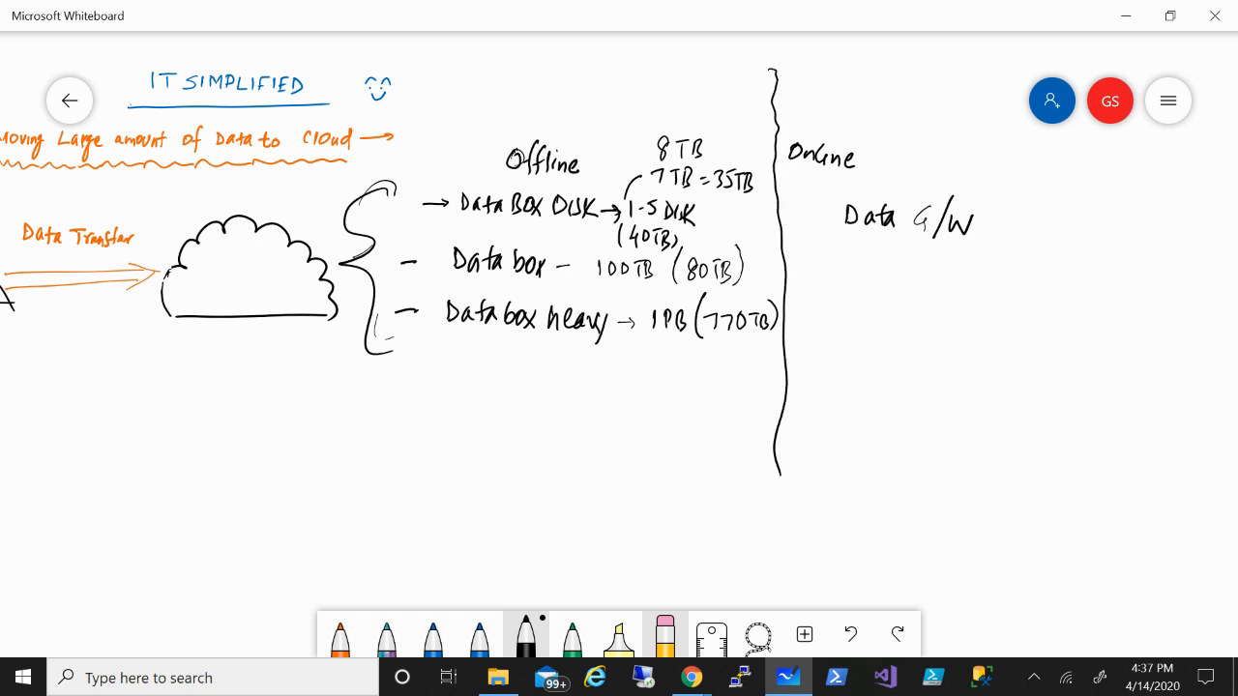
pyautogui.scroll(-3)
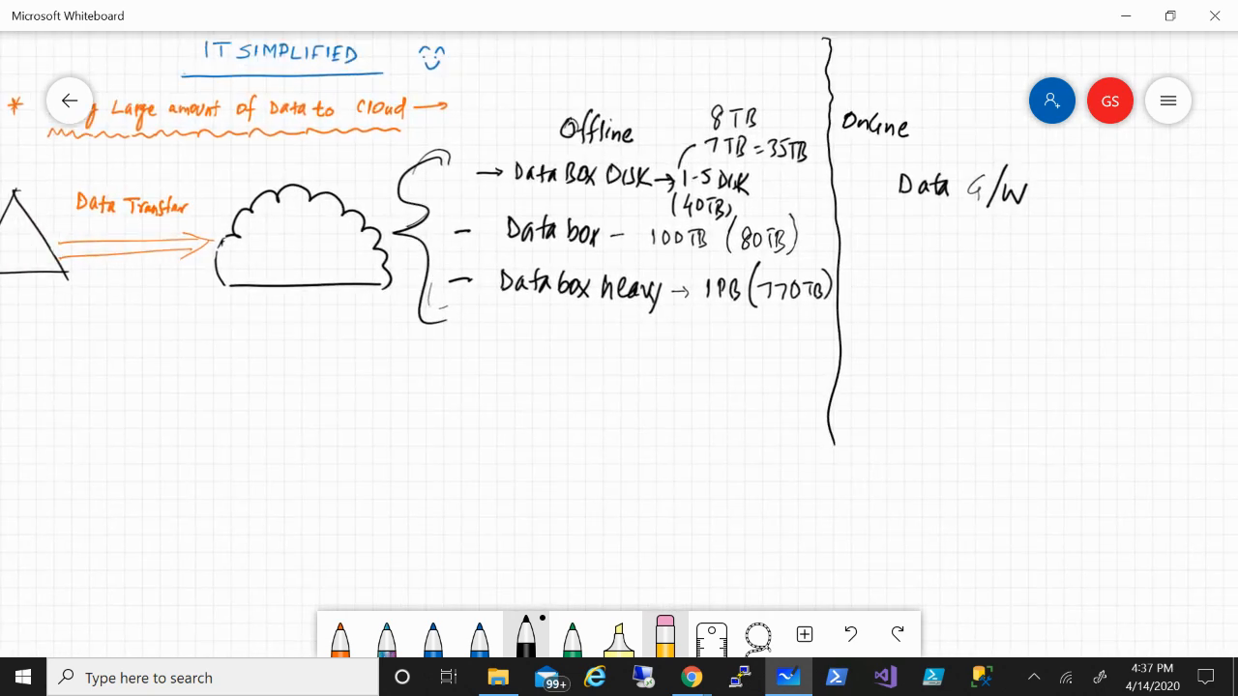
pyautogui.scroll(-3)
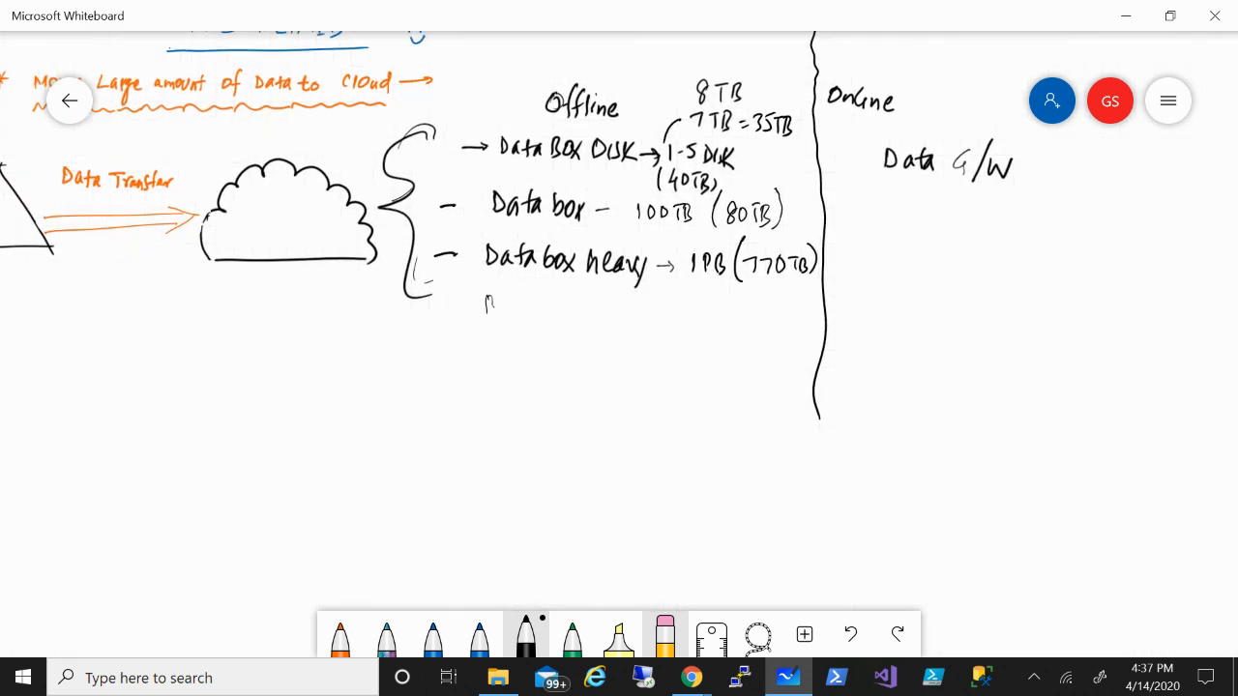
# List storage types (Managed Disk, File storage) below the offline options with a brace beside them.
pyautogui.write('B10')
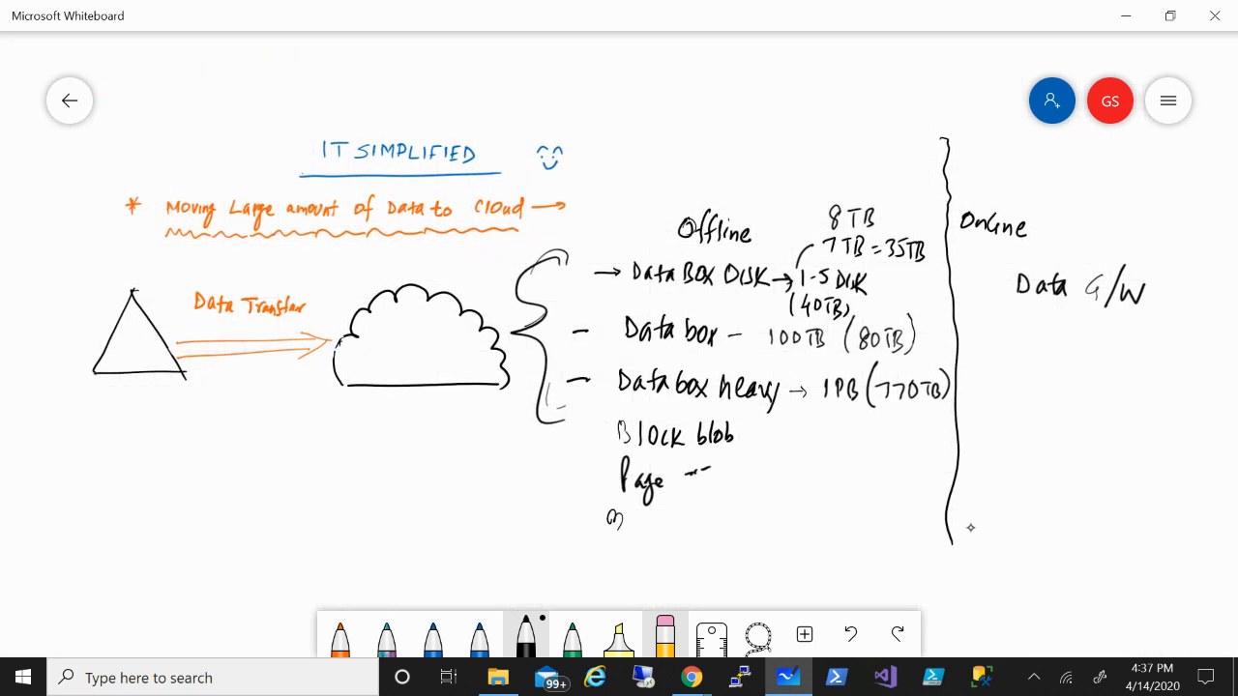
pyautogui.moveTo(627, 527); pyautogui.dragTo(638, 530)
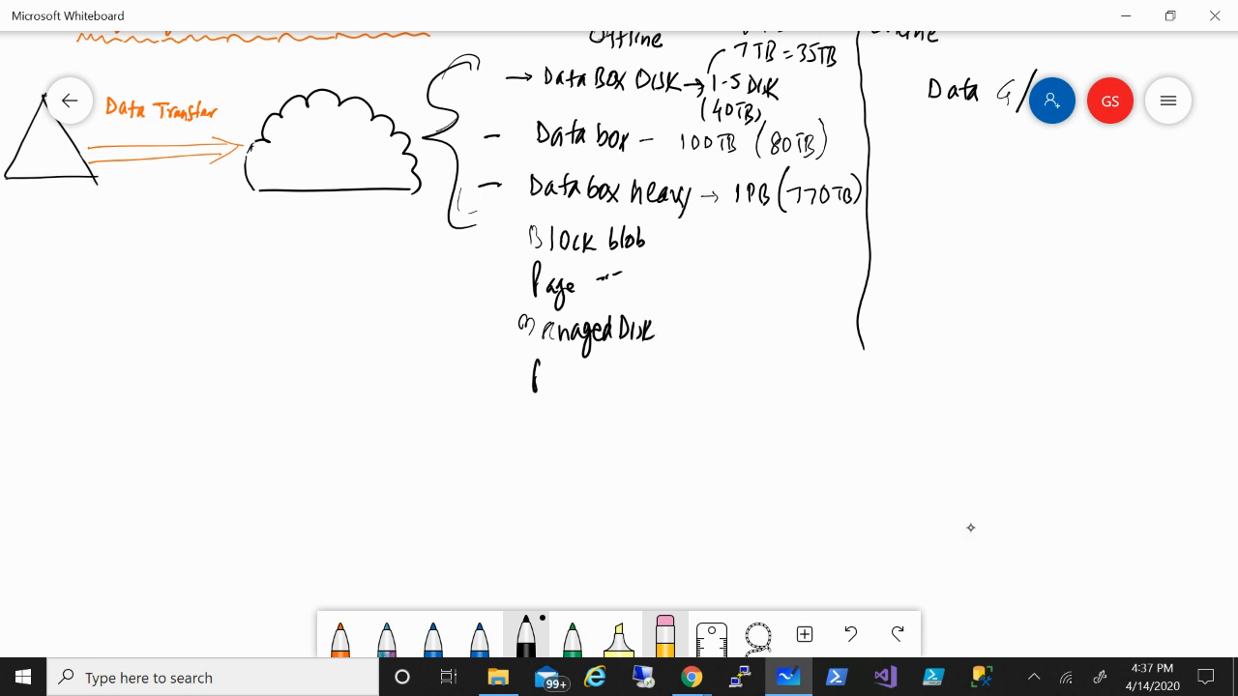
pyautogui.moveTo(532, 382); pyautogui.dragTo(614, 378)
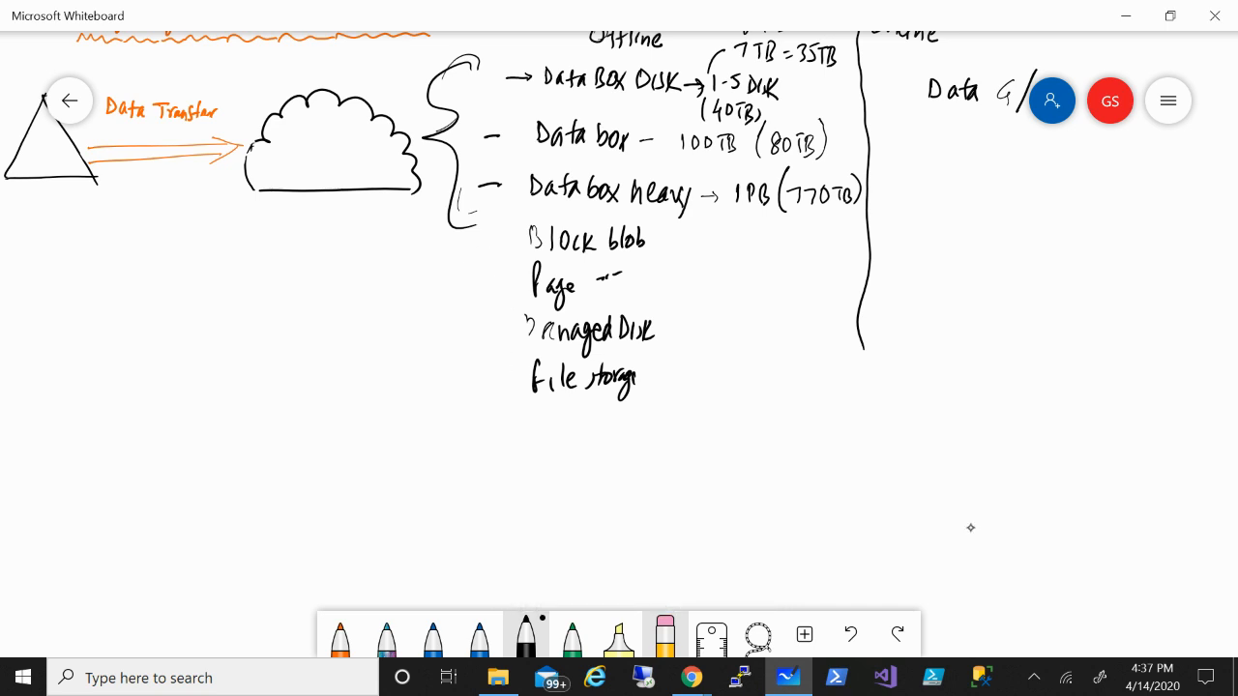
pyautogui.moveTo(474, 261); pyautogui.dragTo(503, 396)
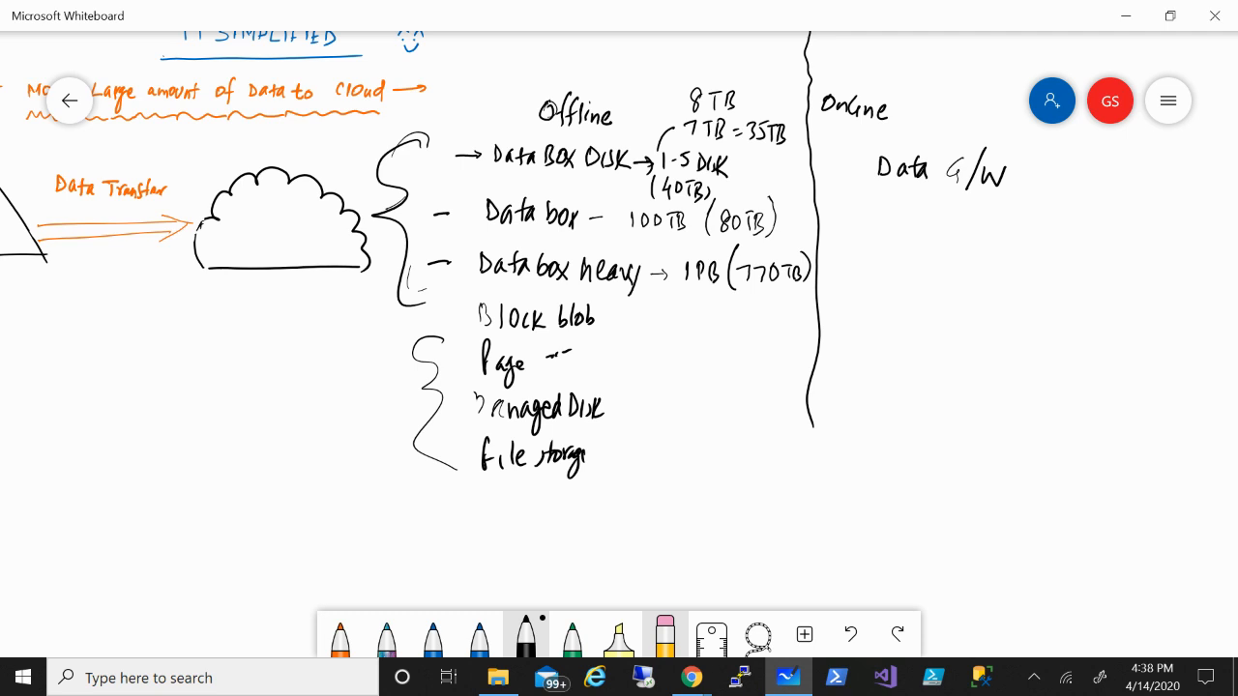
pyautogui.moveTo(849, 201); pyautogui.dragTo(1033, 186)
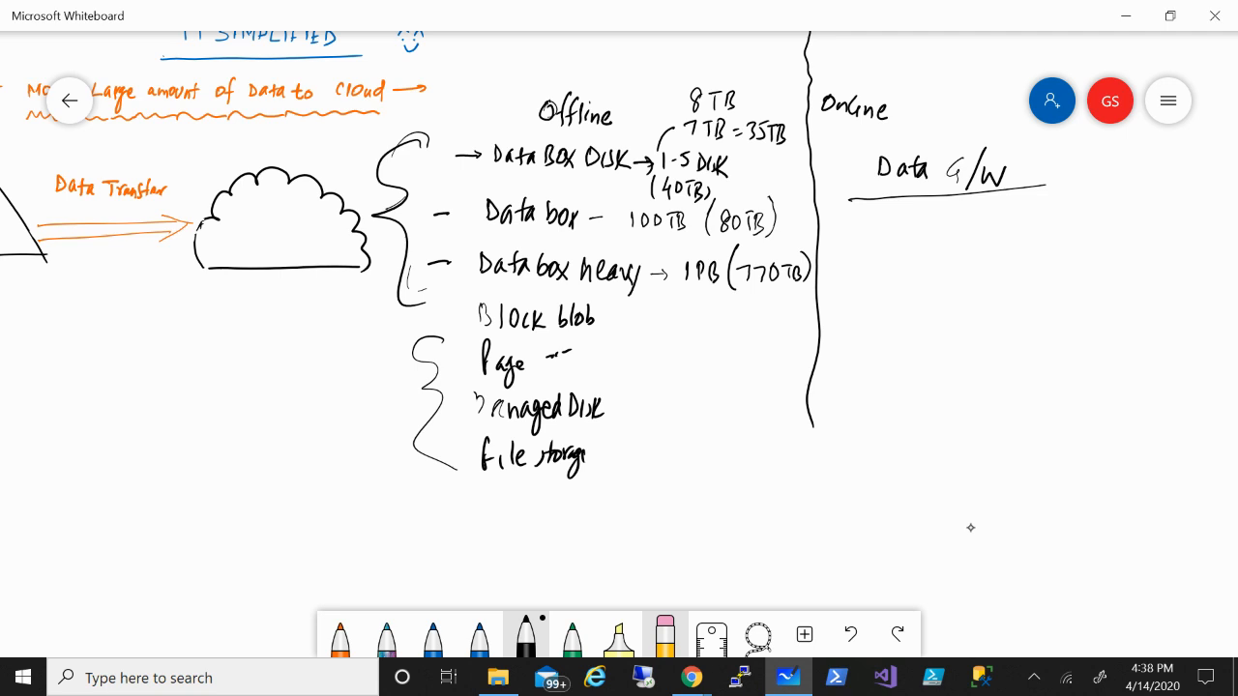
# Underline Data G/W and note the 'Hyper V/VMware env' virtual appliance under it.
pyautogui.moveTo(936, 208); pyautogui.dragTo(936, 242)
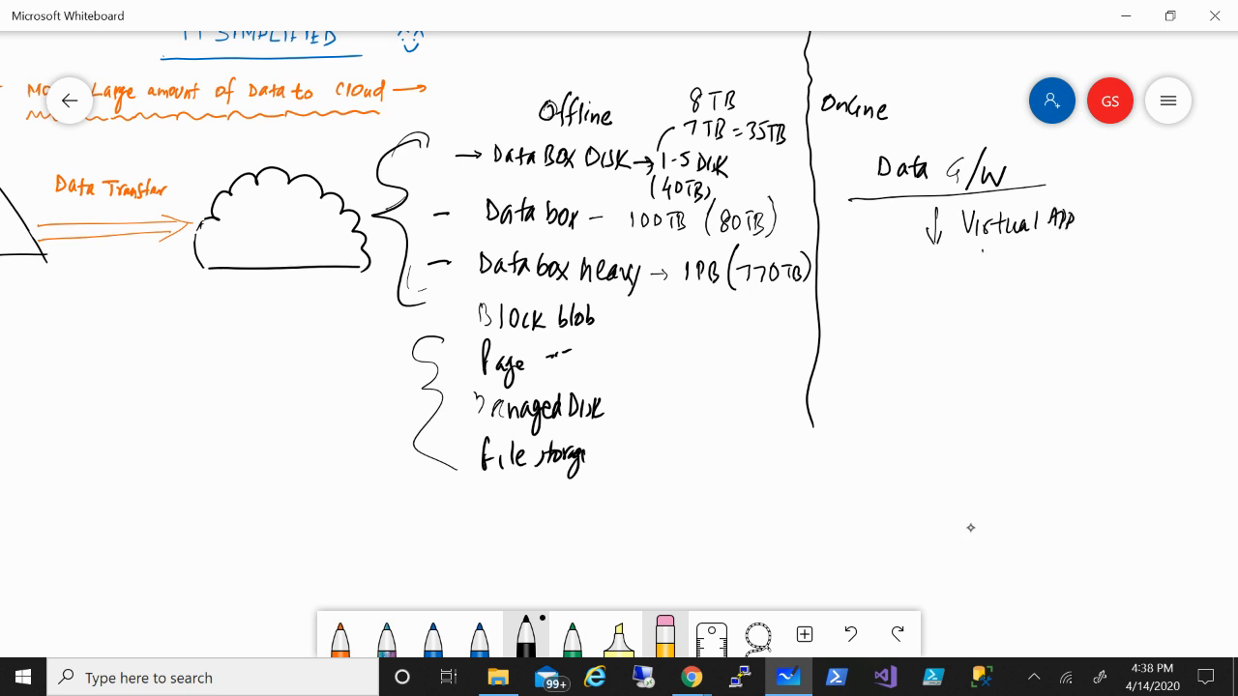
pyautogui.moveTo(977, 251); pyautogui.dragTo(1020, 285)
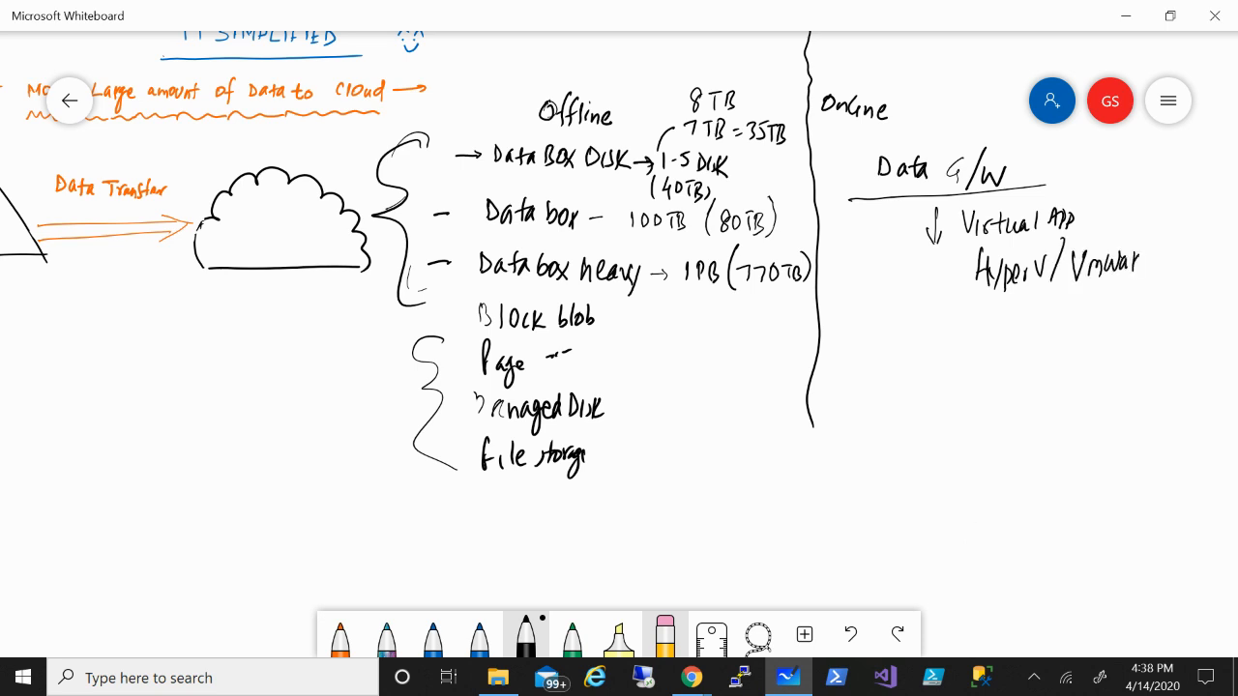
pyautogui.write('env')
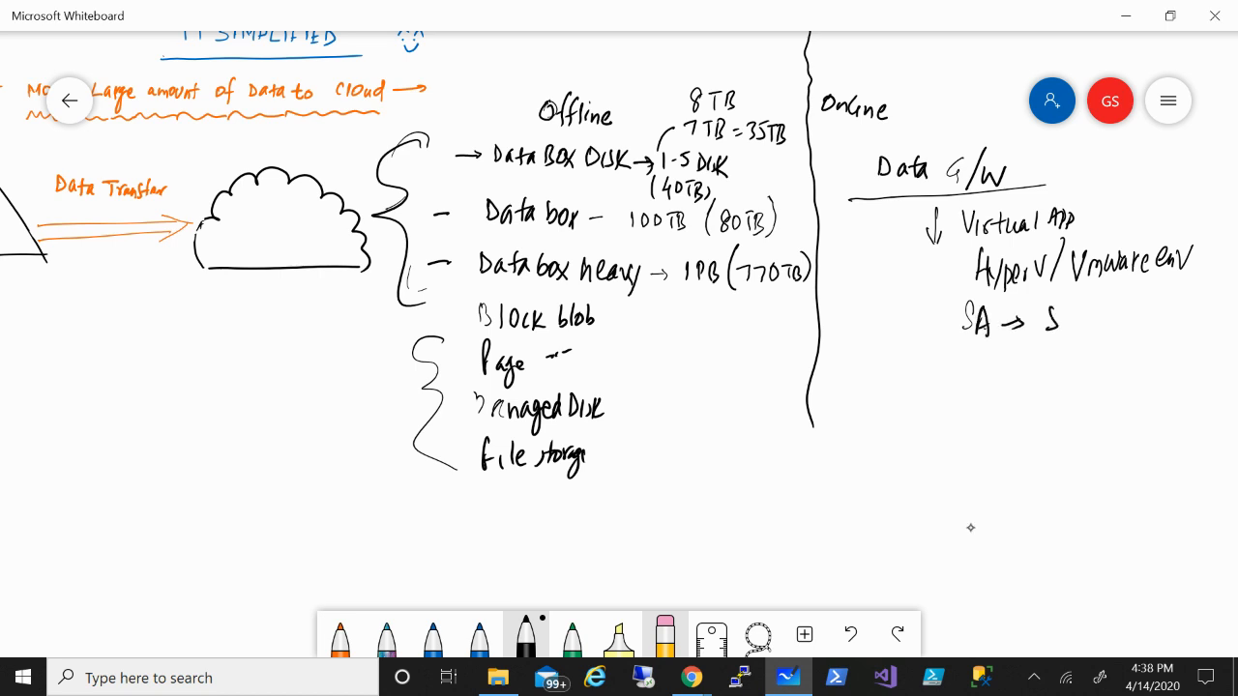
# Note the 'SA → 500 TB' limit and Block blob, Page and File storage under Data G/W.
pyautogui.moveTo(1040, 320); pyautogui.dragTo(1132, 319)
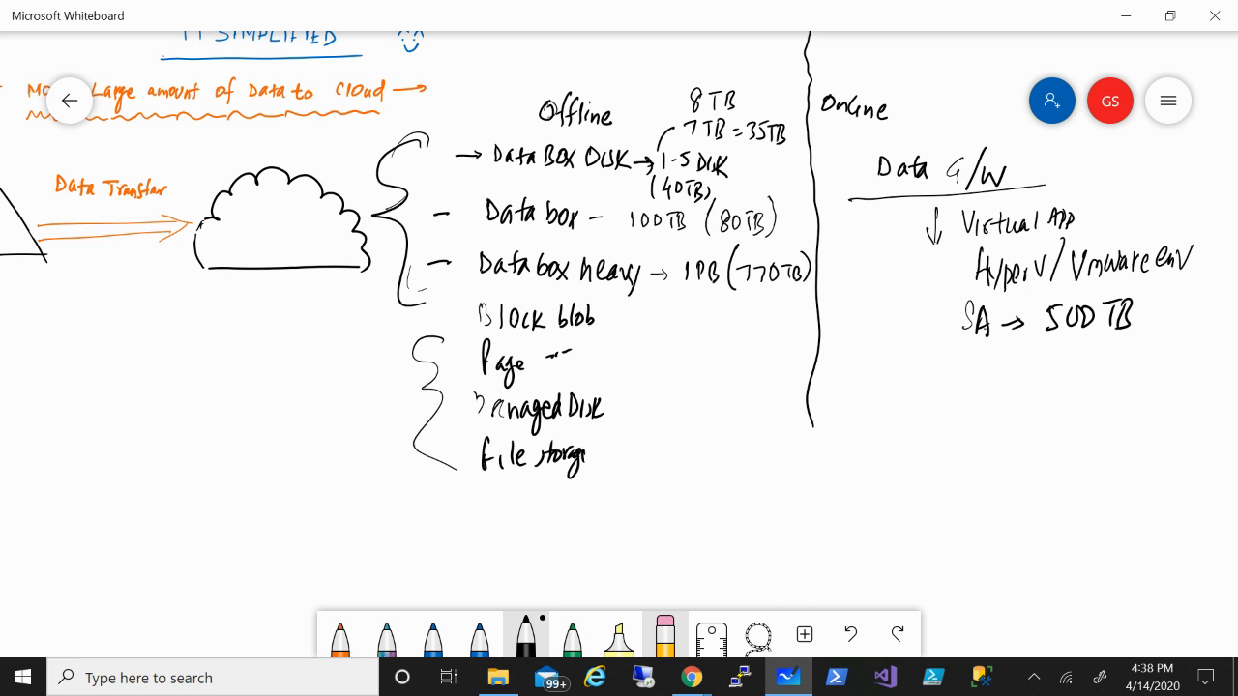
pyautogui.moveTo(971, 529)
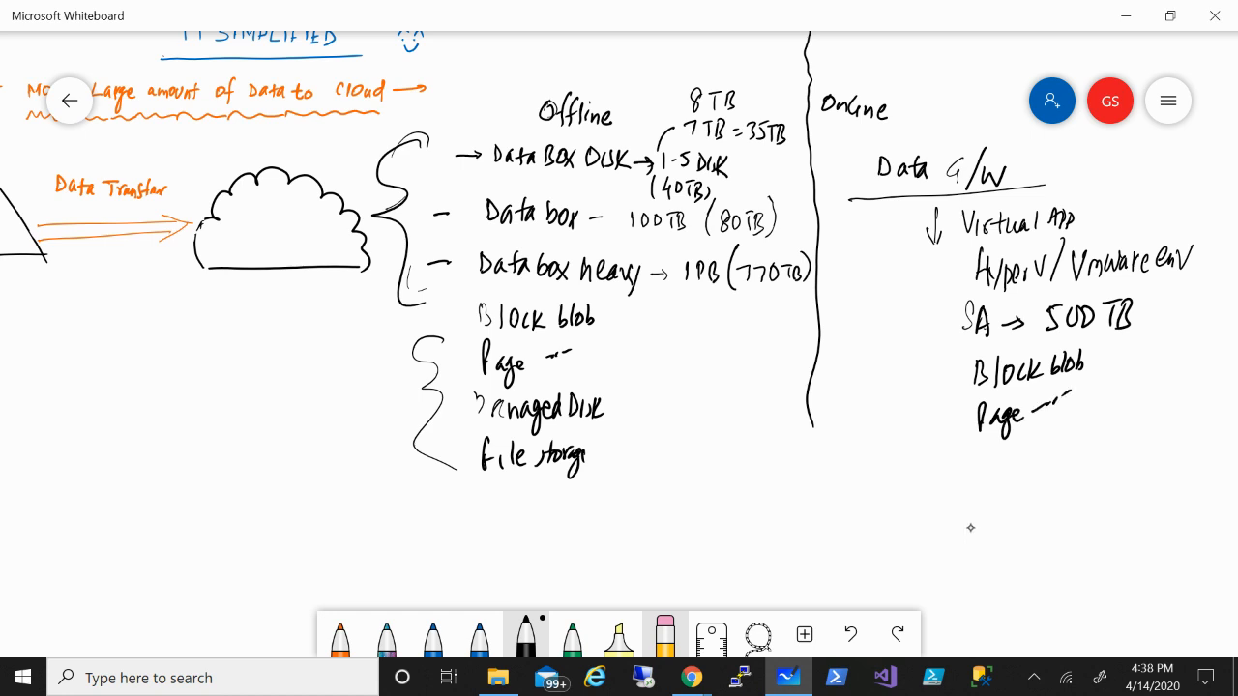
pyautogui.moveTo(975, 454); pyautogui.dragTo(1020, 459)
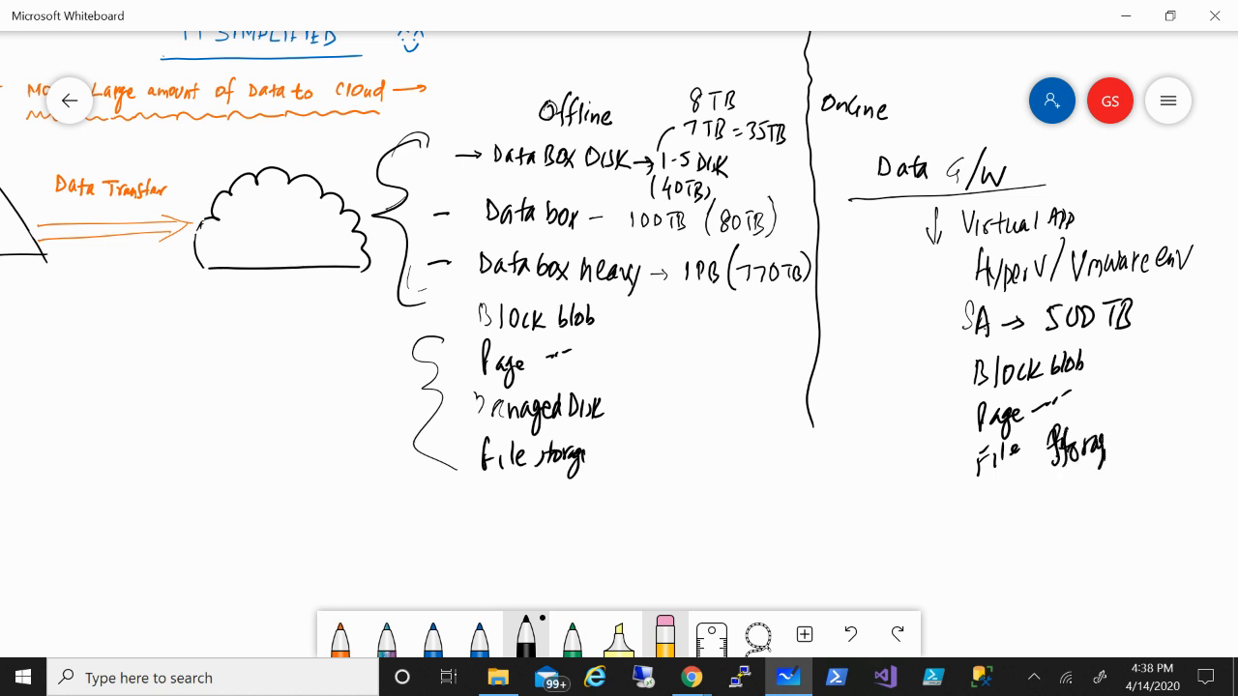
pyautogui.scroll(-3)
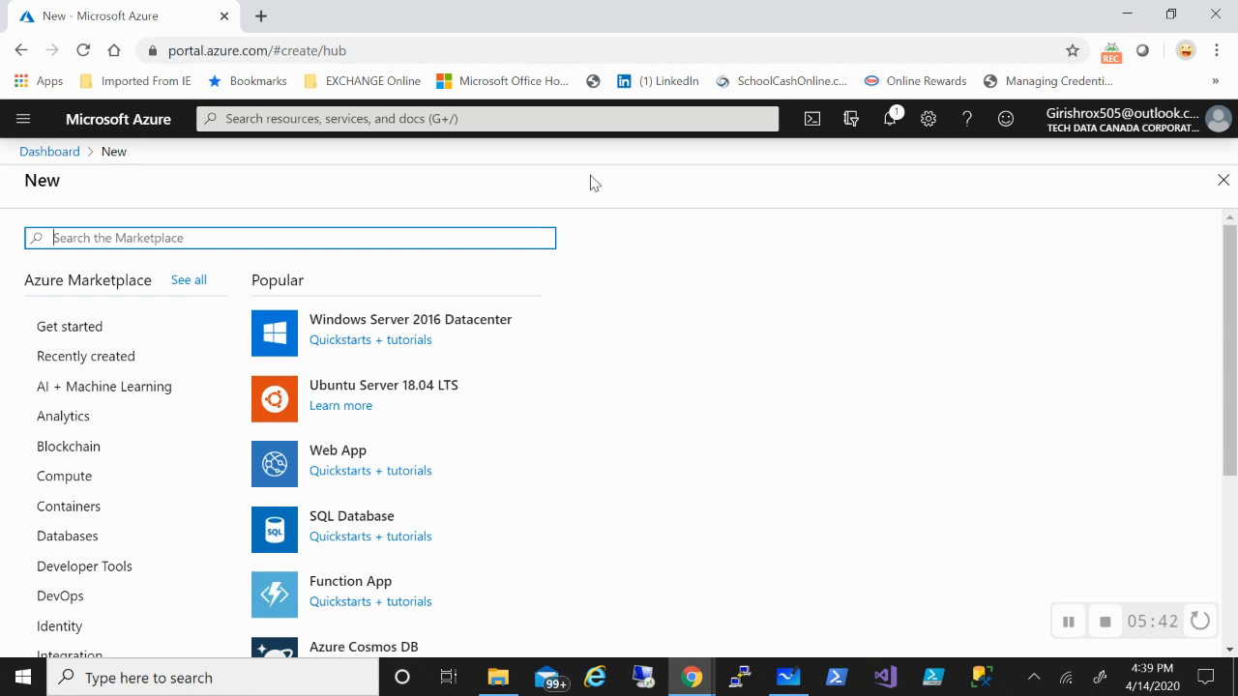
pyautogui.moveTo(614, 190)
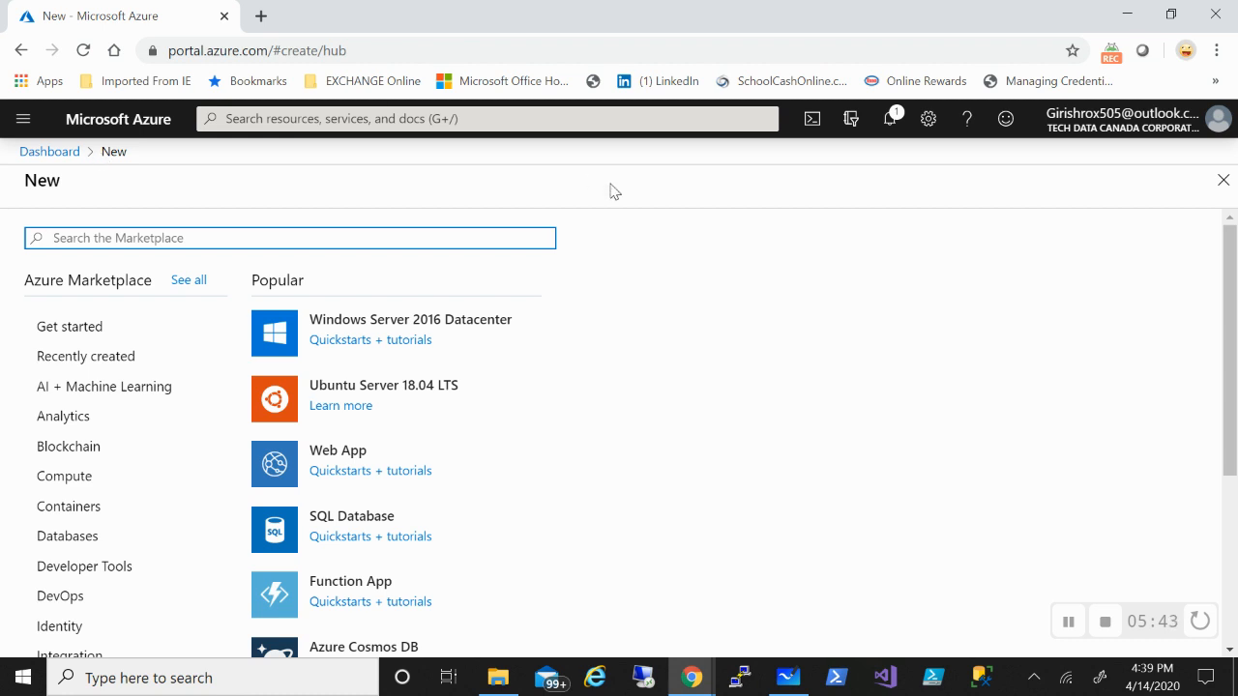
# Search the Marketplace for 'azure data box', choose Azure Data Box and start Create.
pyautogui.write('azure data box')
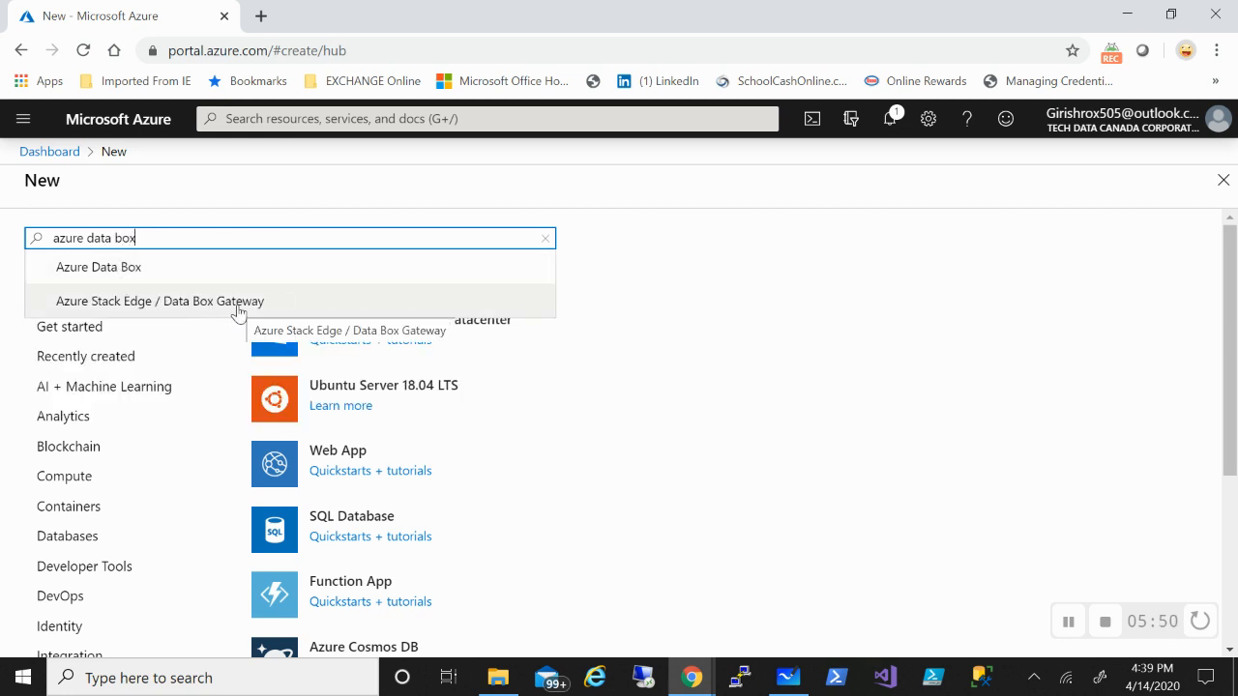
pyautogui.click(99, 267)
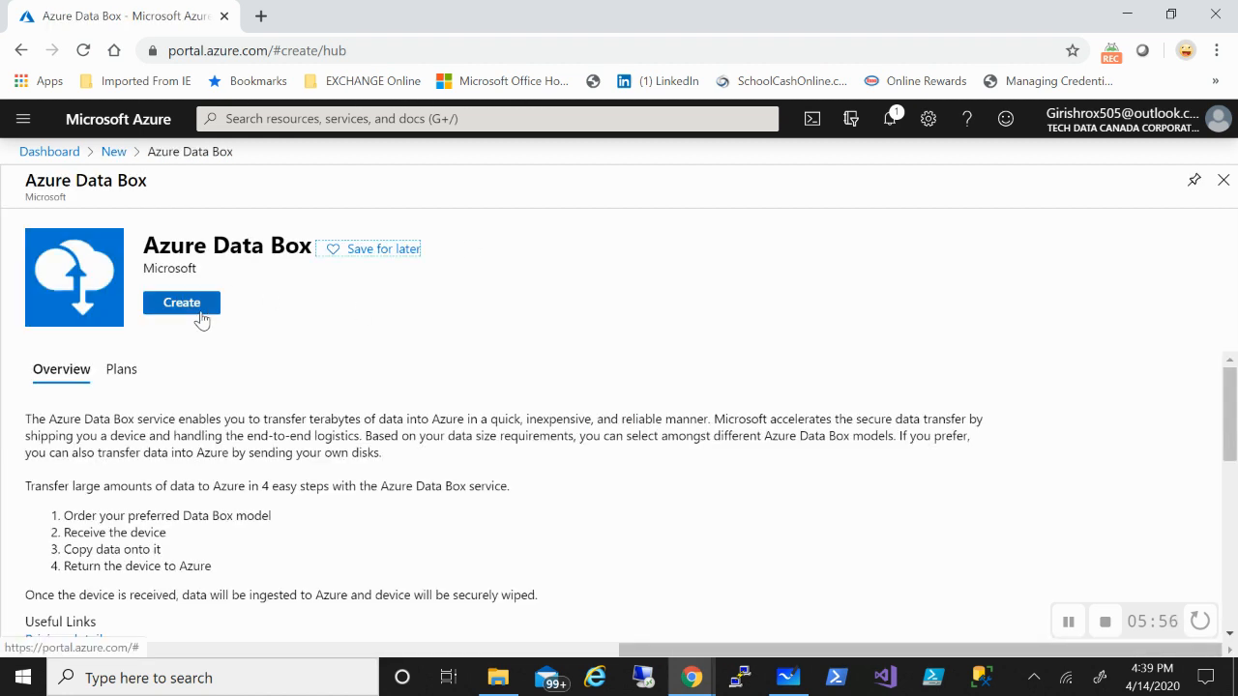
pyautogui.click(181, 303)
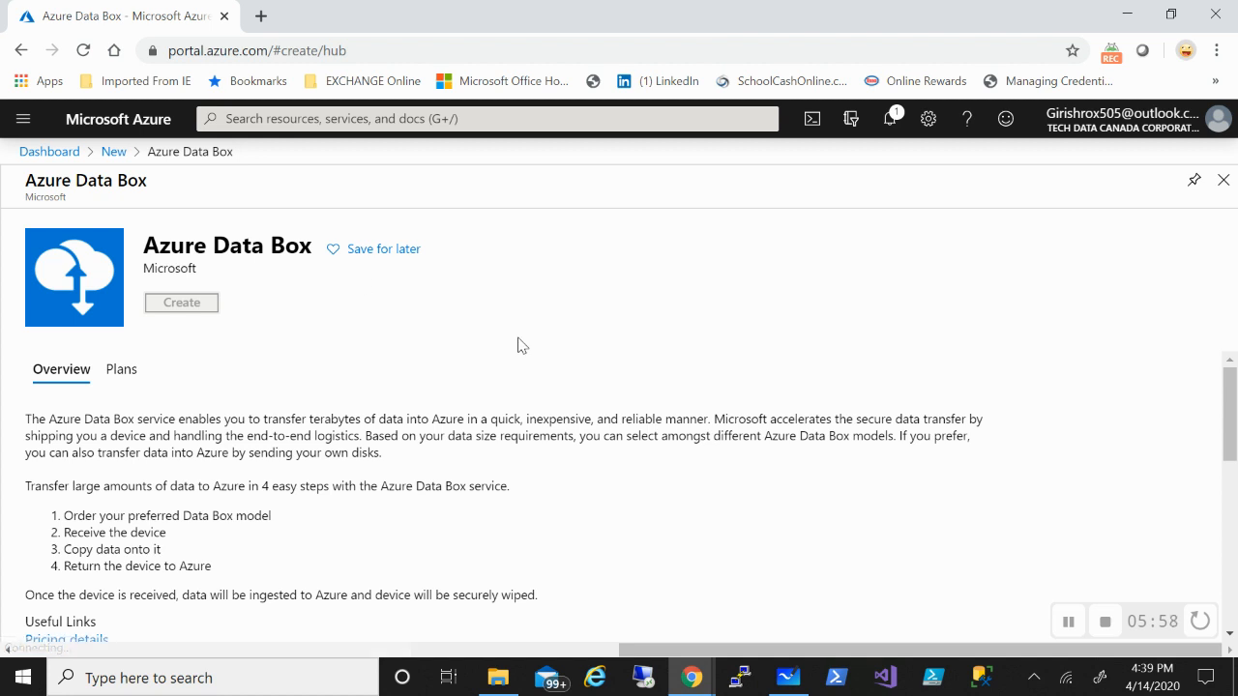
pyautogui.click(181, 302)
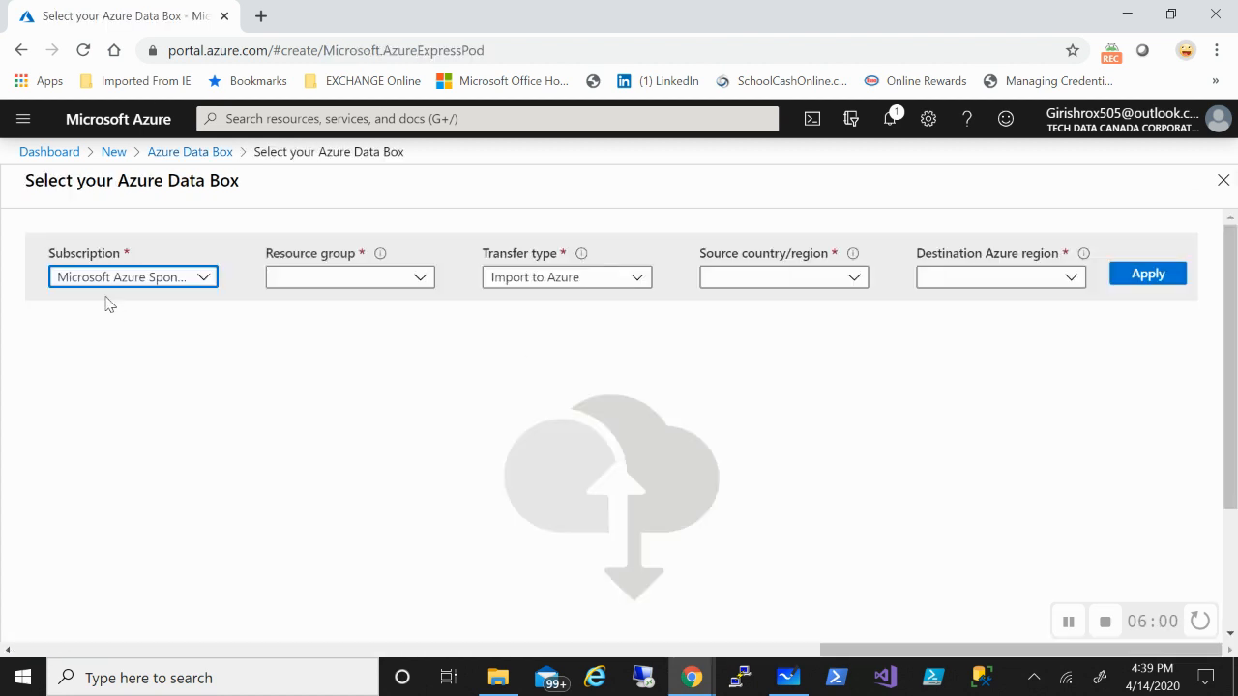
# Set resource group CAN-rg and keep transfer type Import to Azure.
pyautogui.click(349, 278)
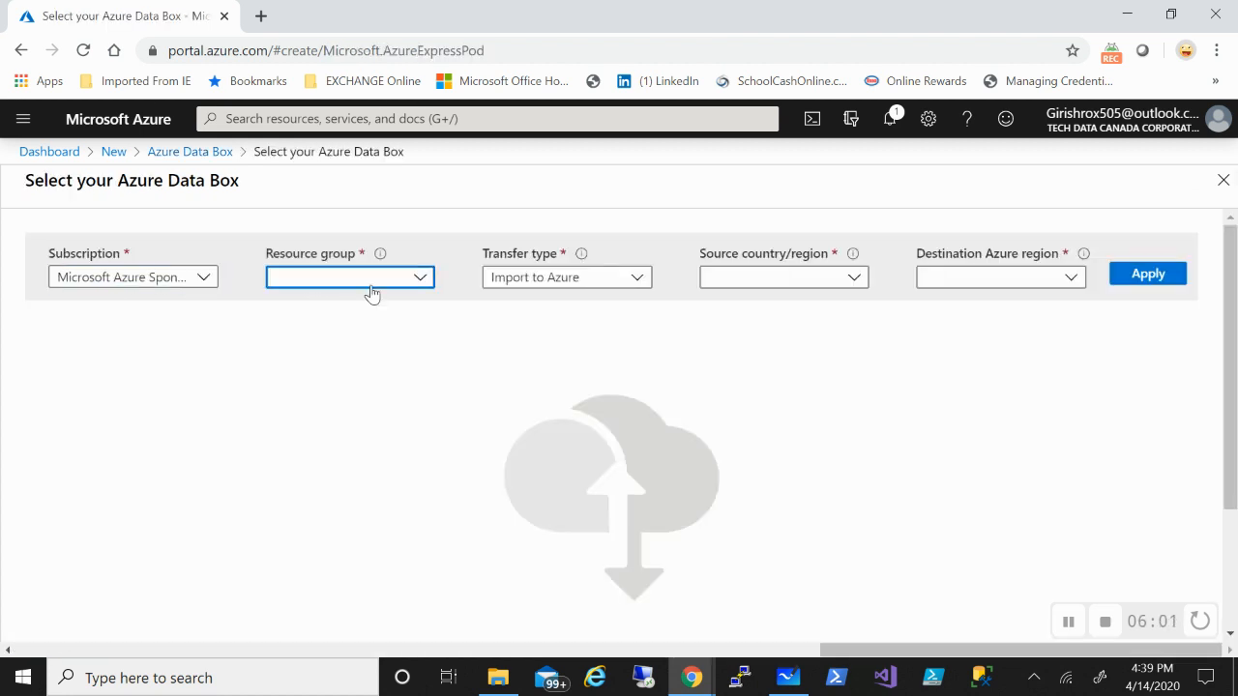
pyautogui.write('CAN-rg')
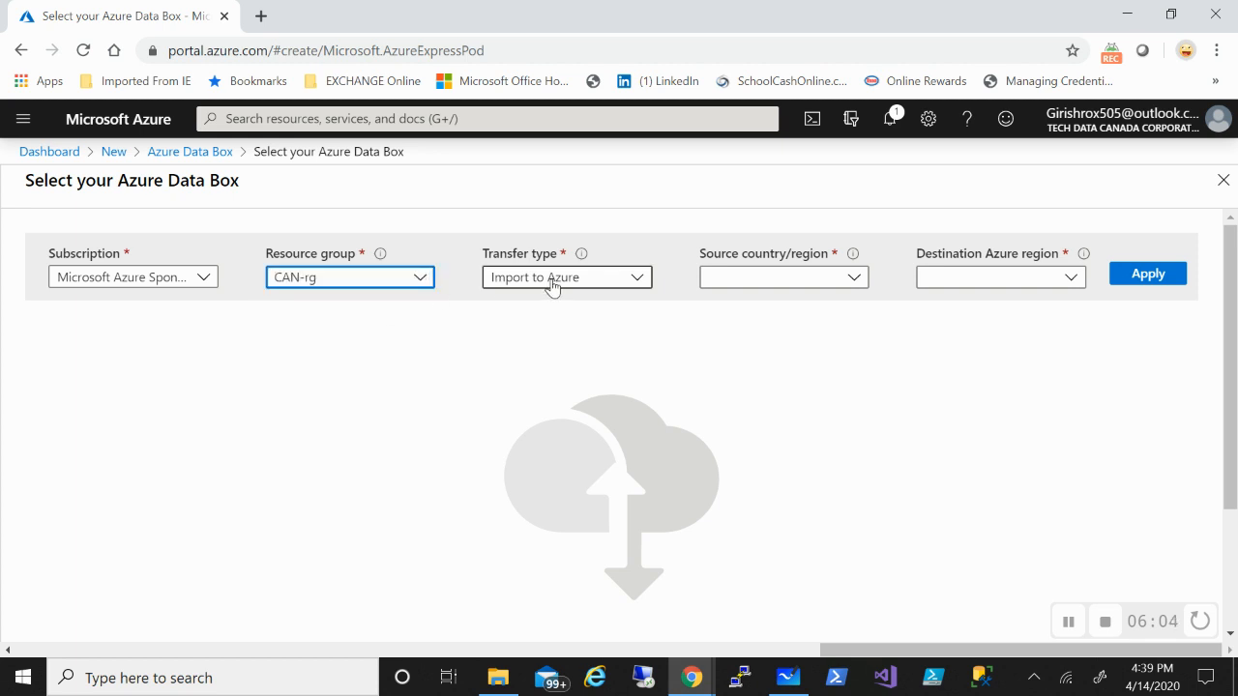
pyautogui.click(566, 277)
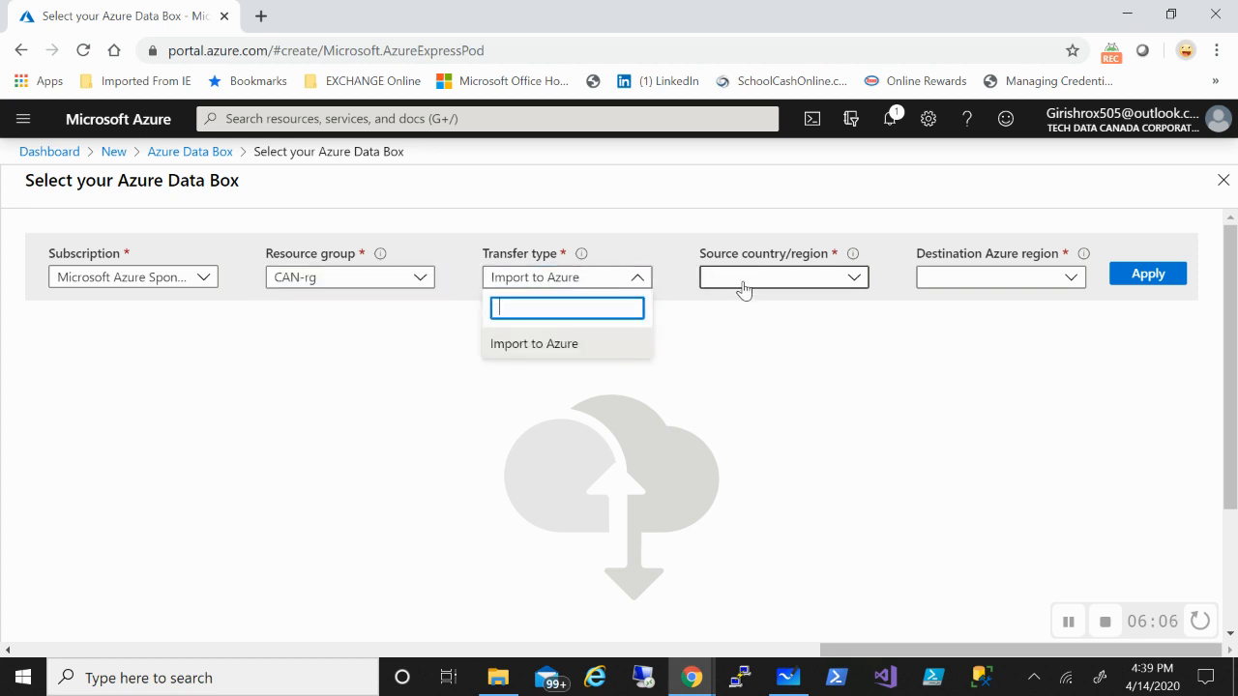
pyautogui.click(534, 344)
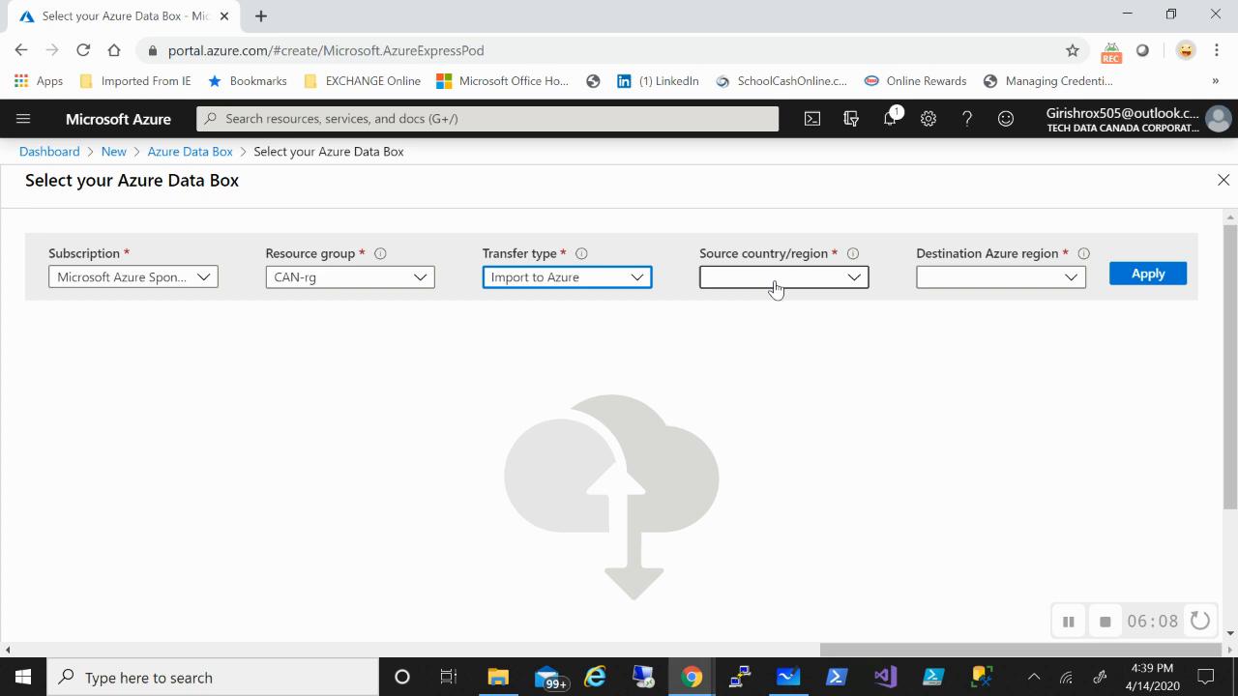
# Choose source country Canada and destination Canada Central, then apply to show the Data Box models.
pyautogui.click(784, 278)
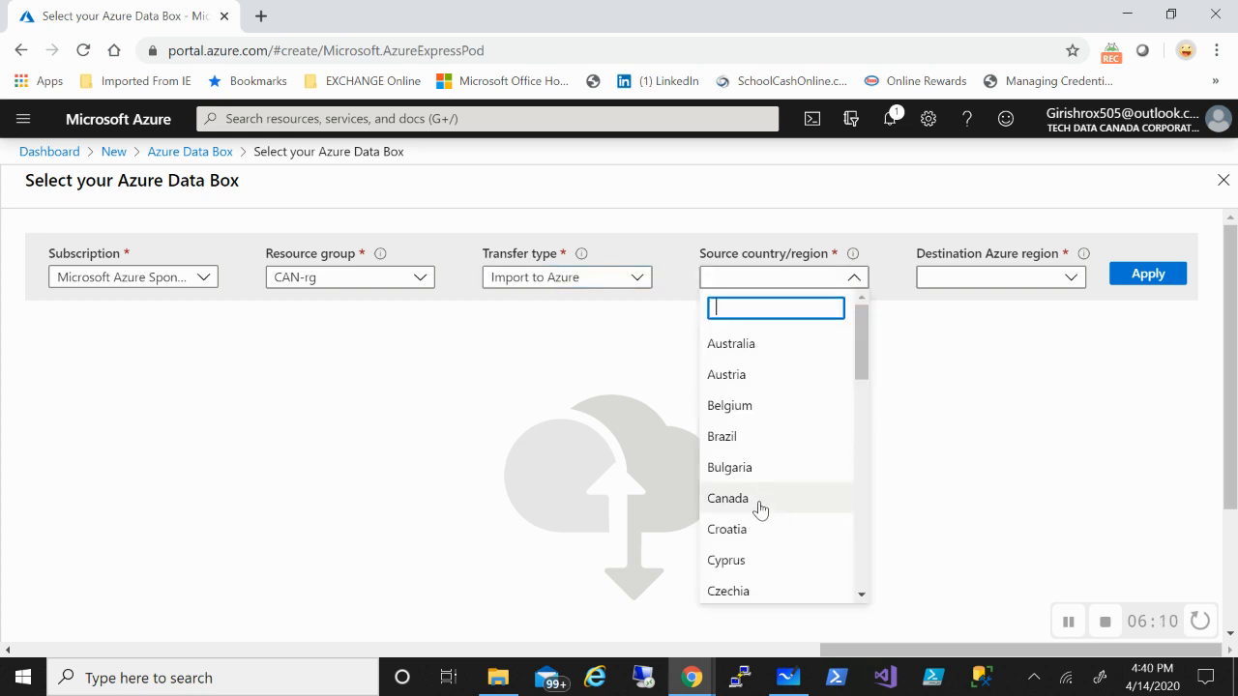
pyautogui.click(728, 498)
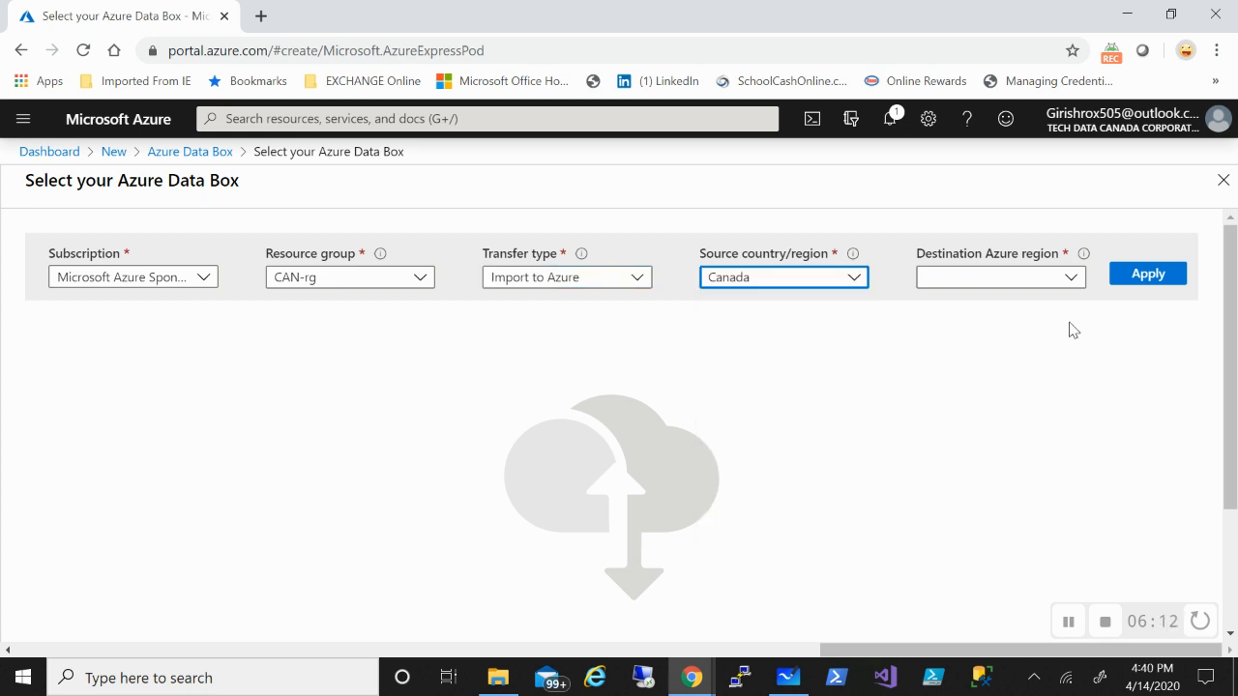
pyautogui.click(999, 278)
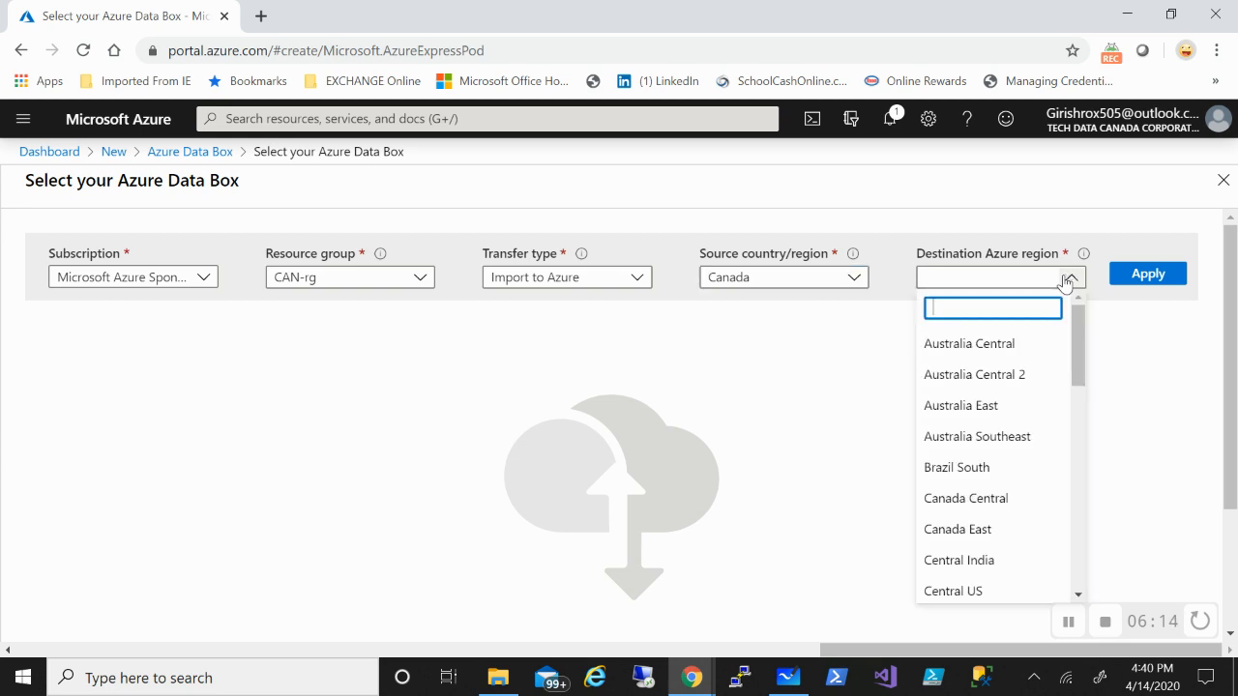
pyautogui.moveTo(984, 508)
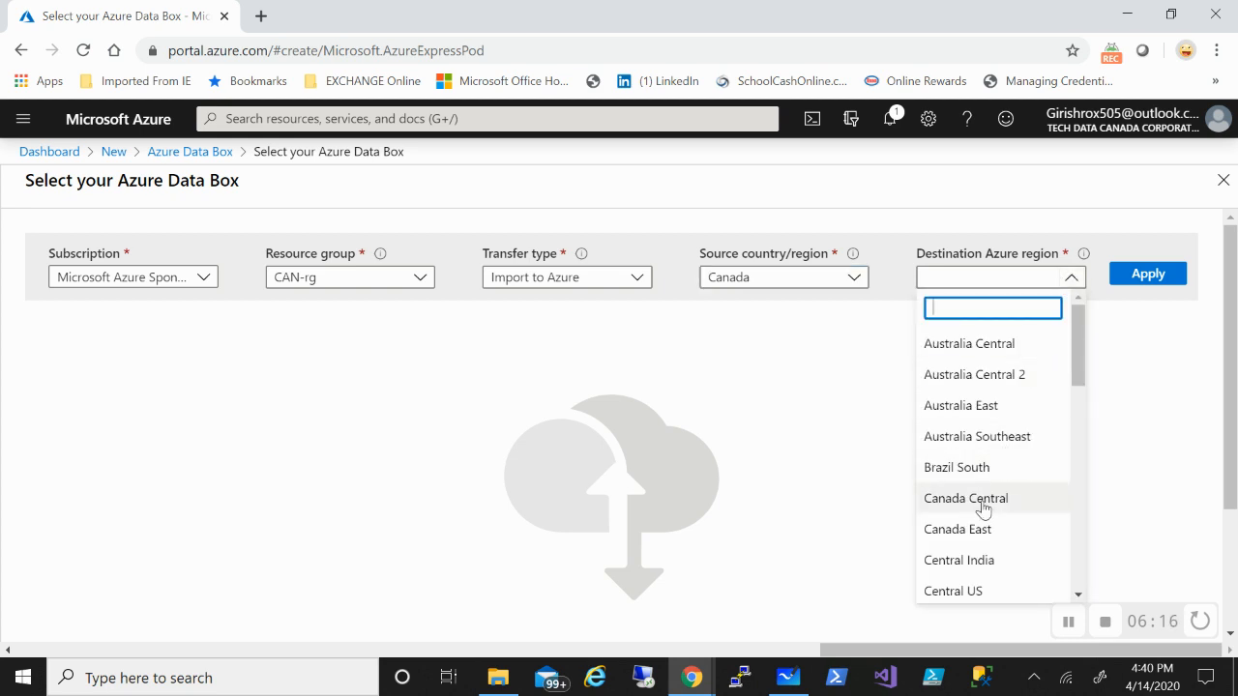
pyautogui.click(966, 498)
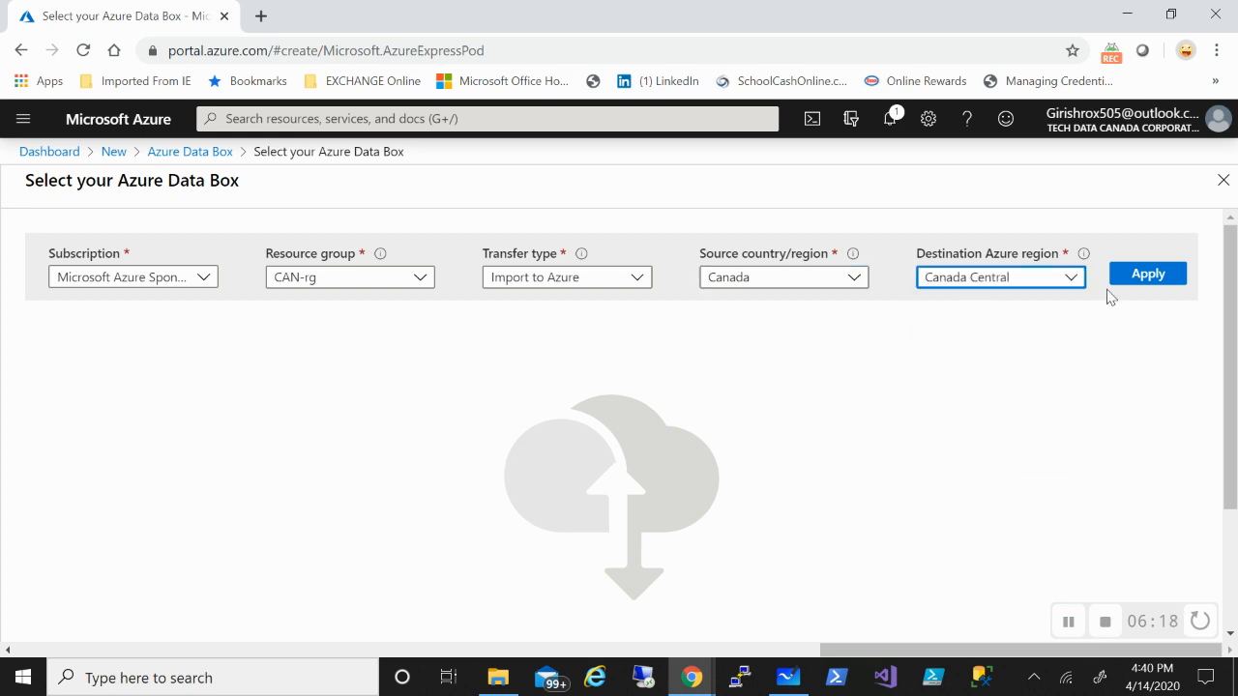
pyautogui.click(1148, 274)
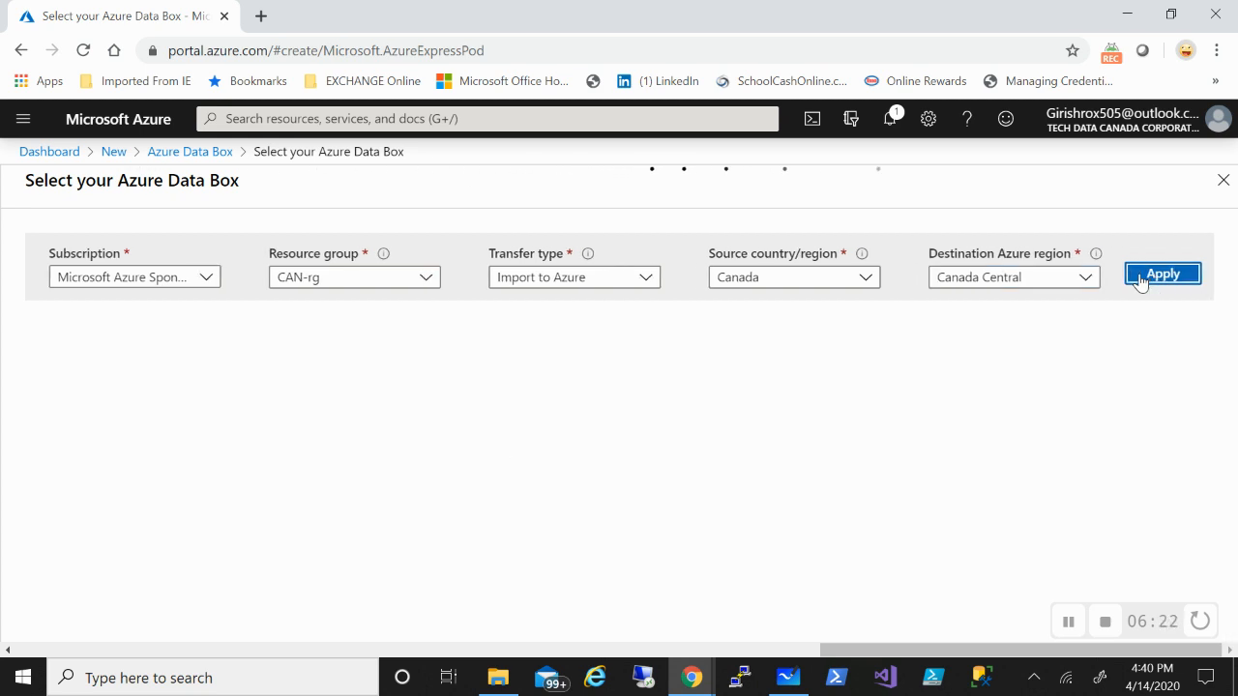
pyautogui.click(1162, 273)
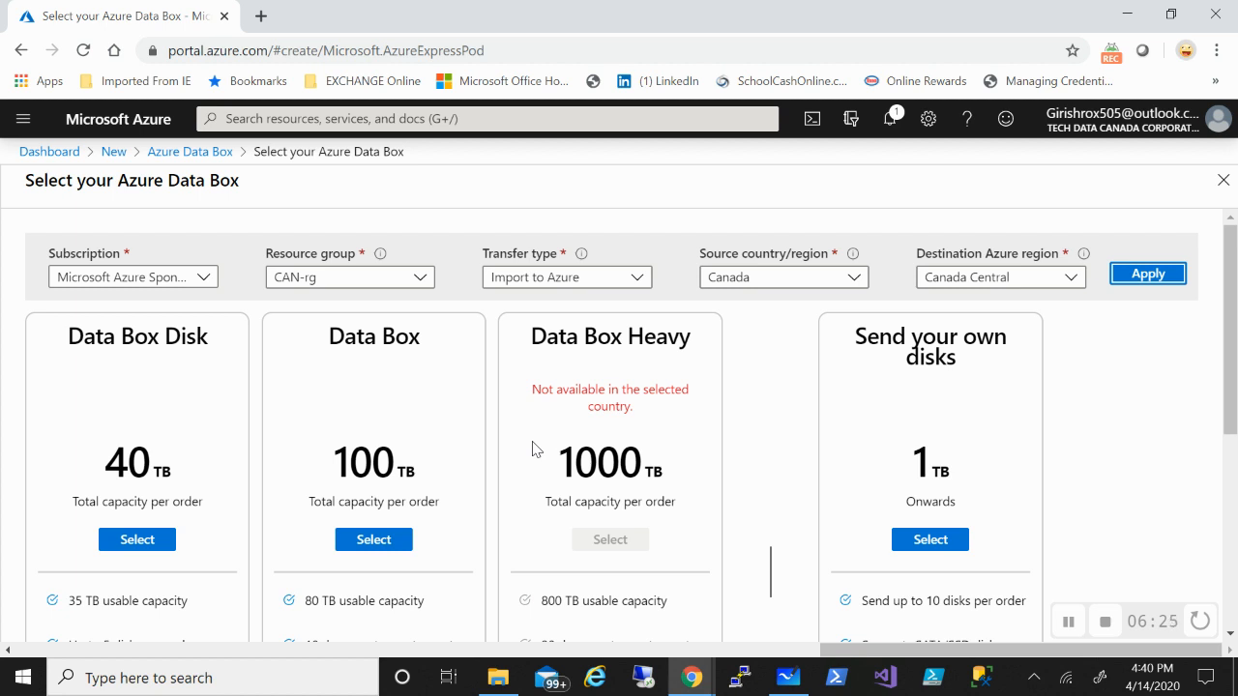
pyautogui.moveTo(624, 365)
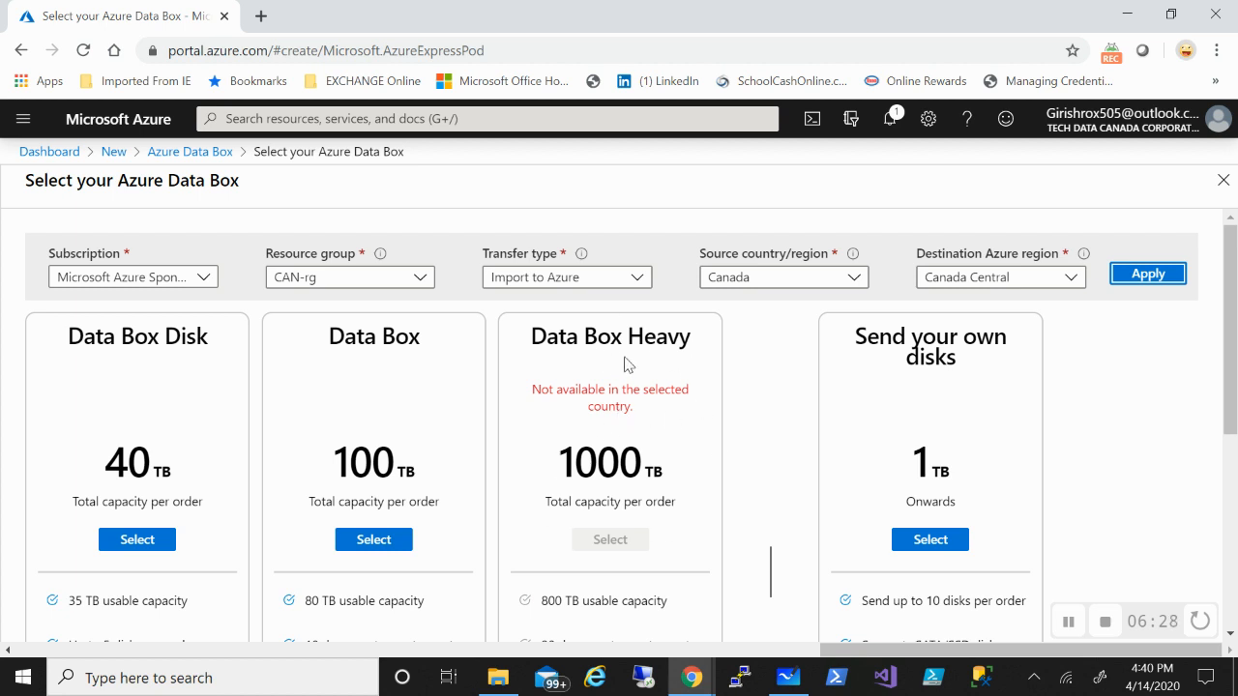
pyautogui.moveTo(847, 320)
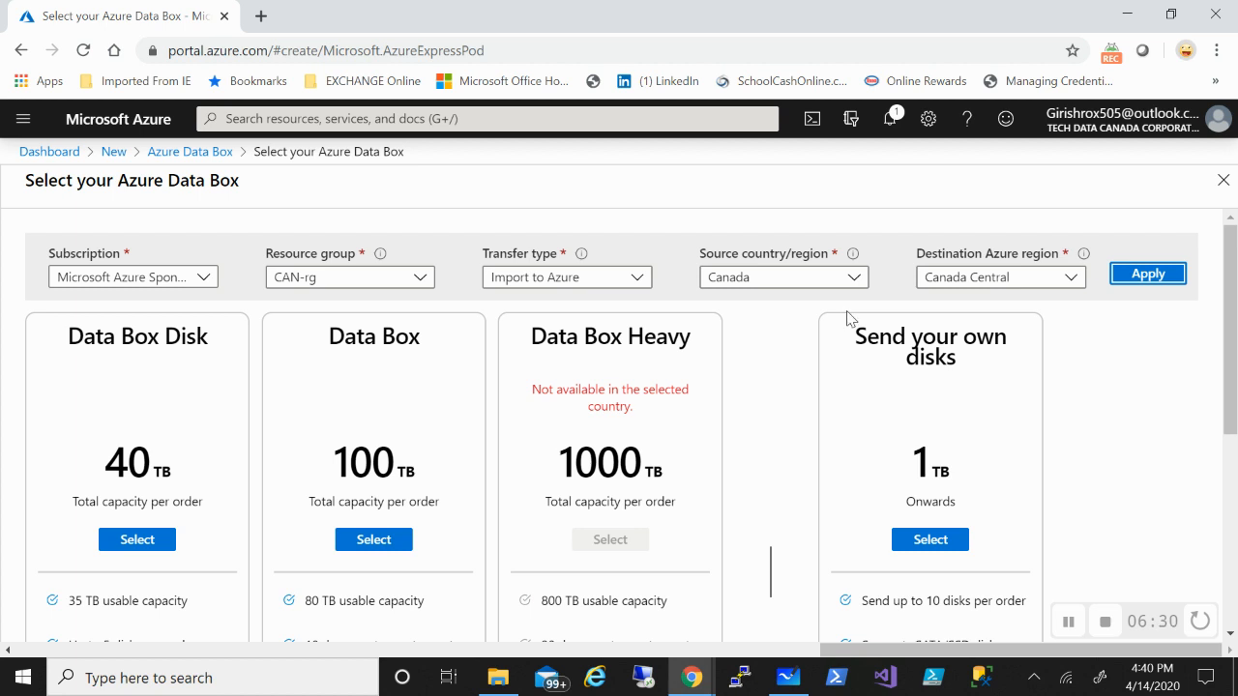
pyautogui.moveTo(929, 540)
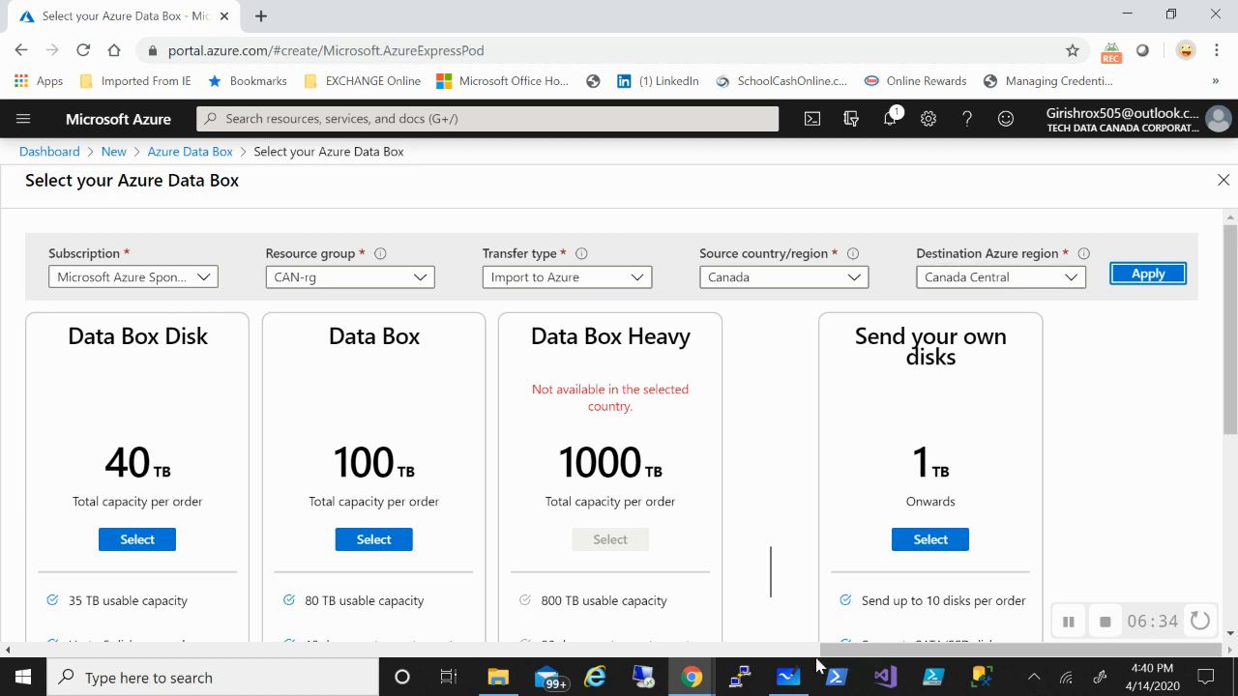
# After reviewing the Data Box model cards, switch back to the Whiteboard diagram.
pyautogui.click(788, 678)
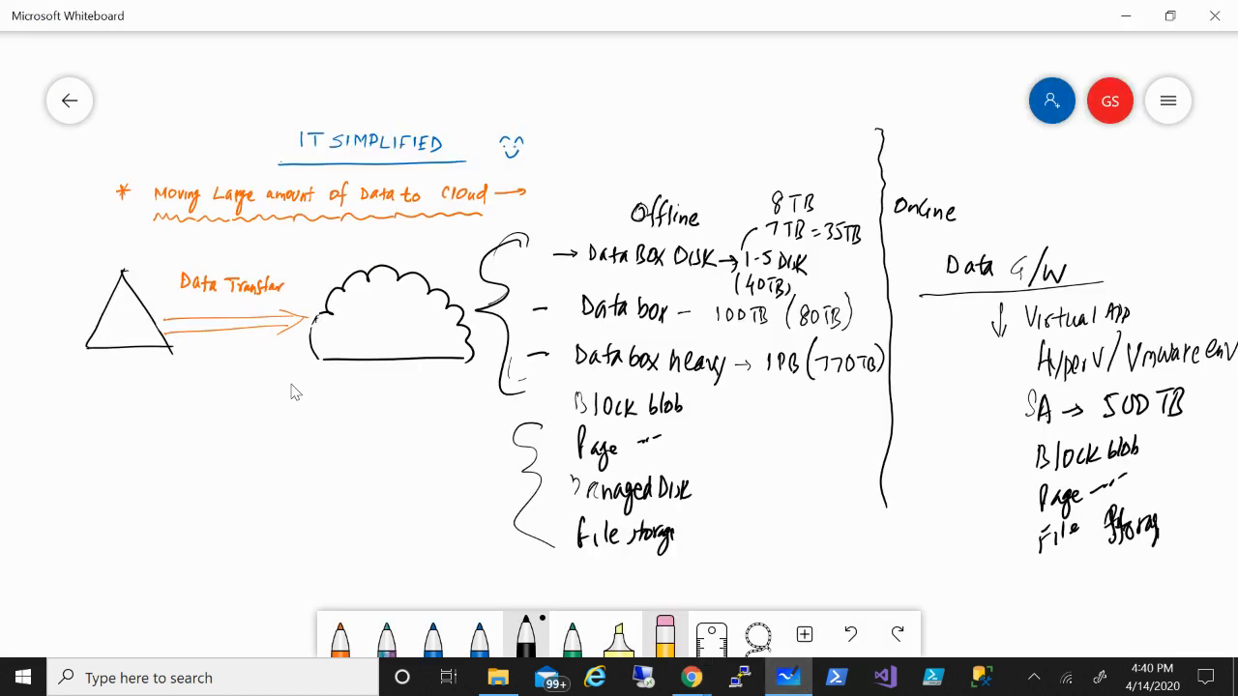